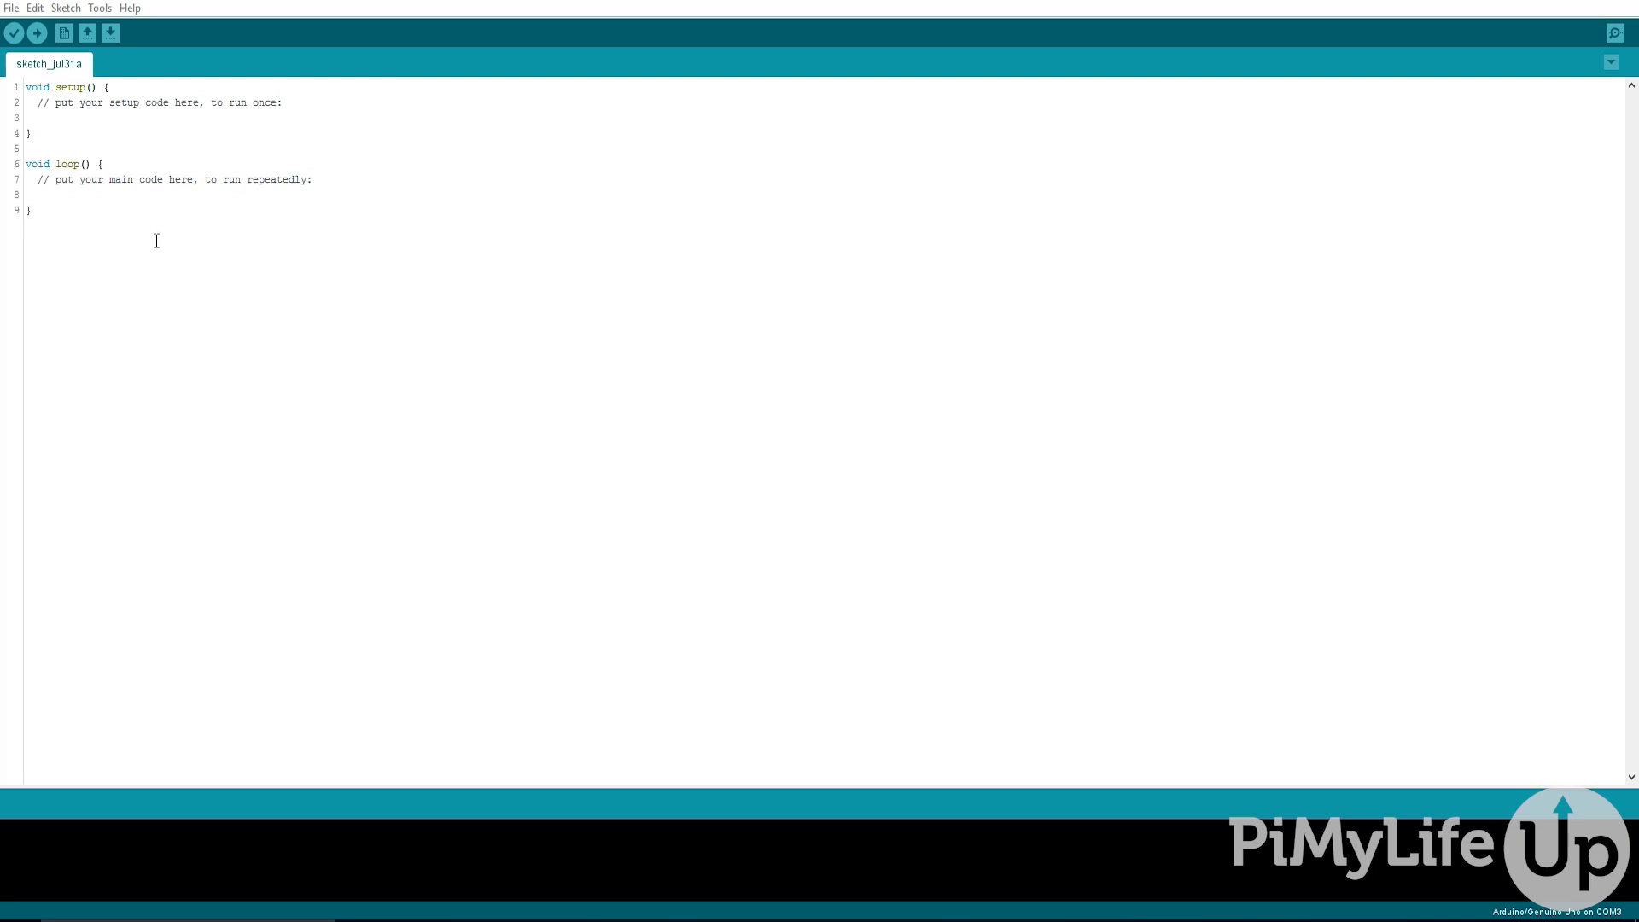
pyautogui.moveTo(159, 241)
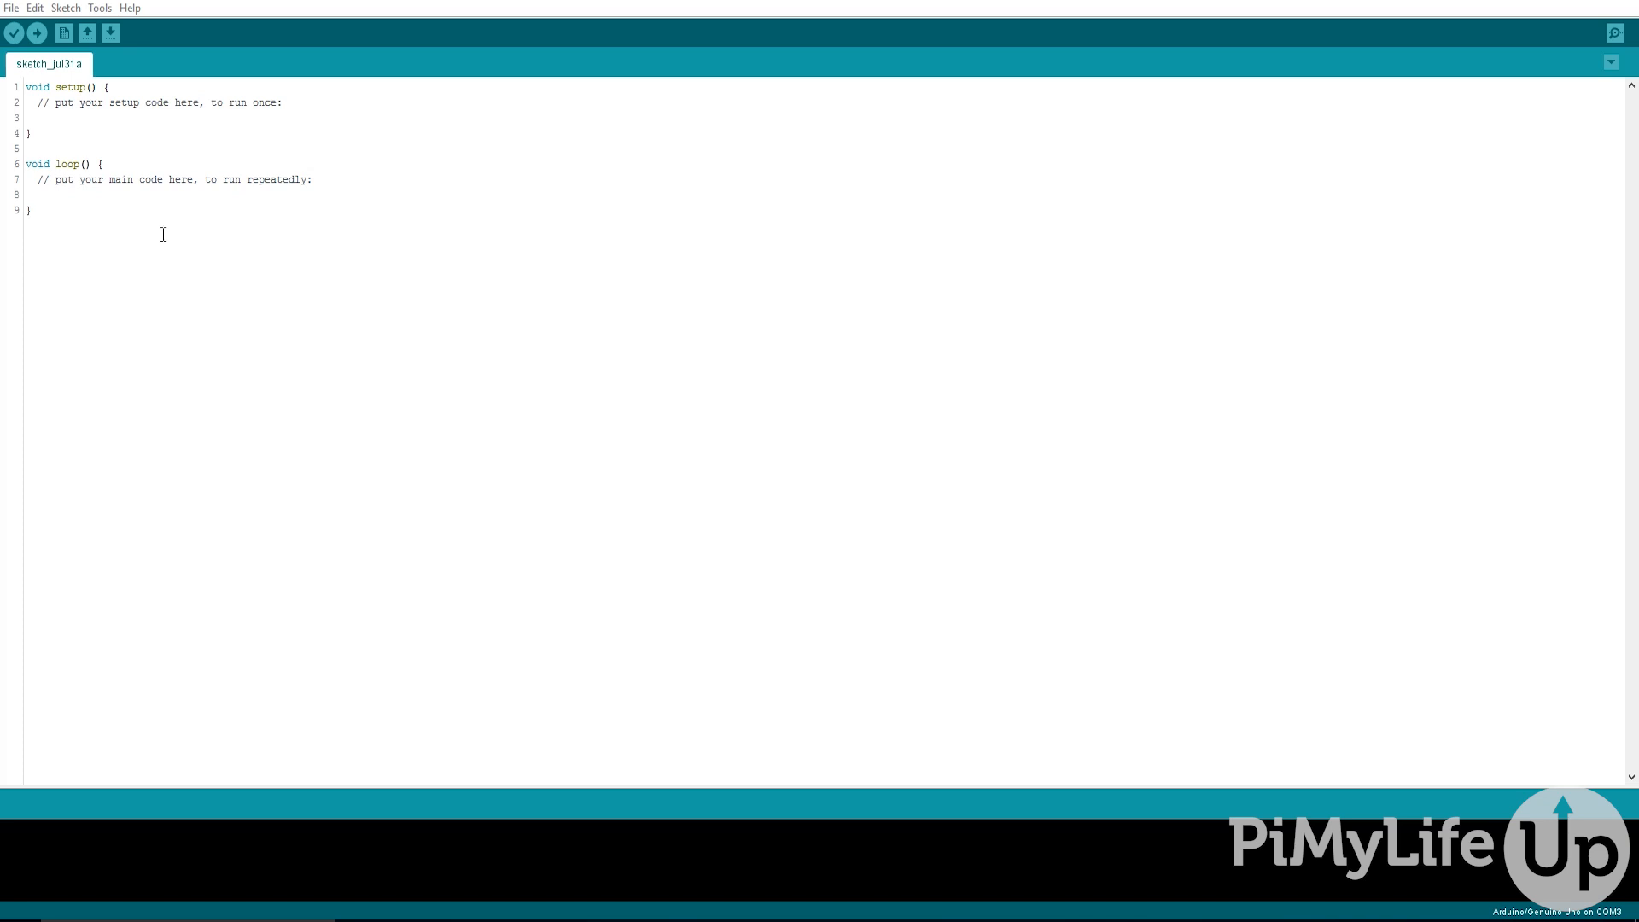
pyautogui.moveTo(160, 218)
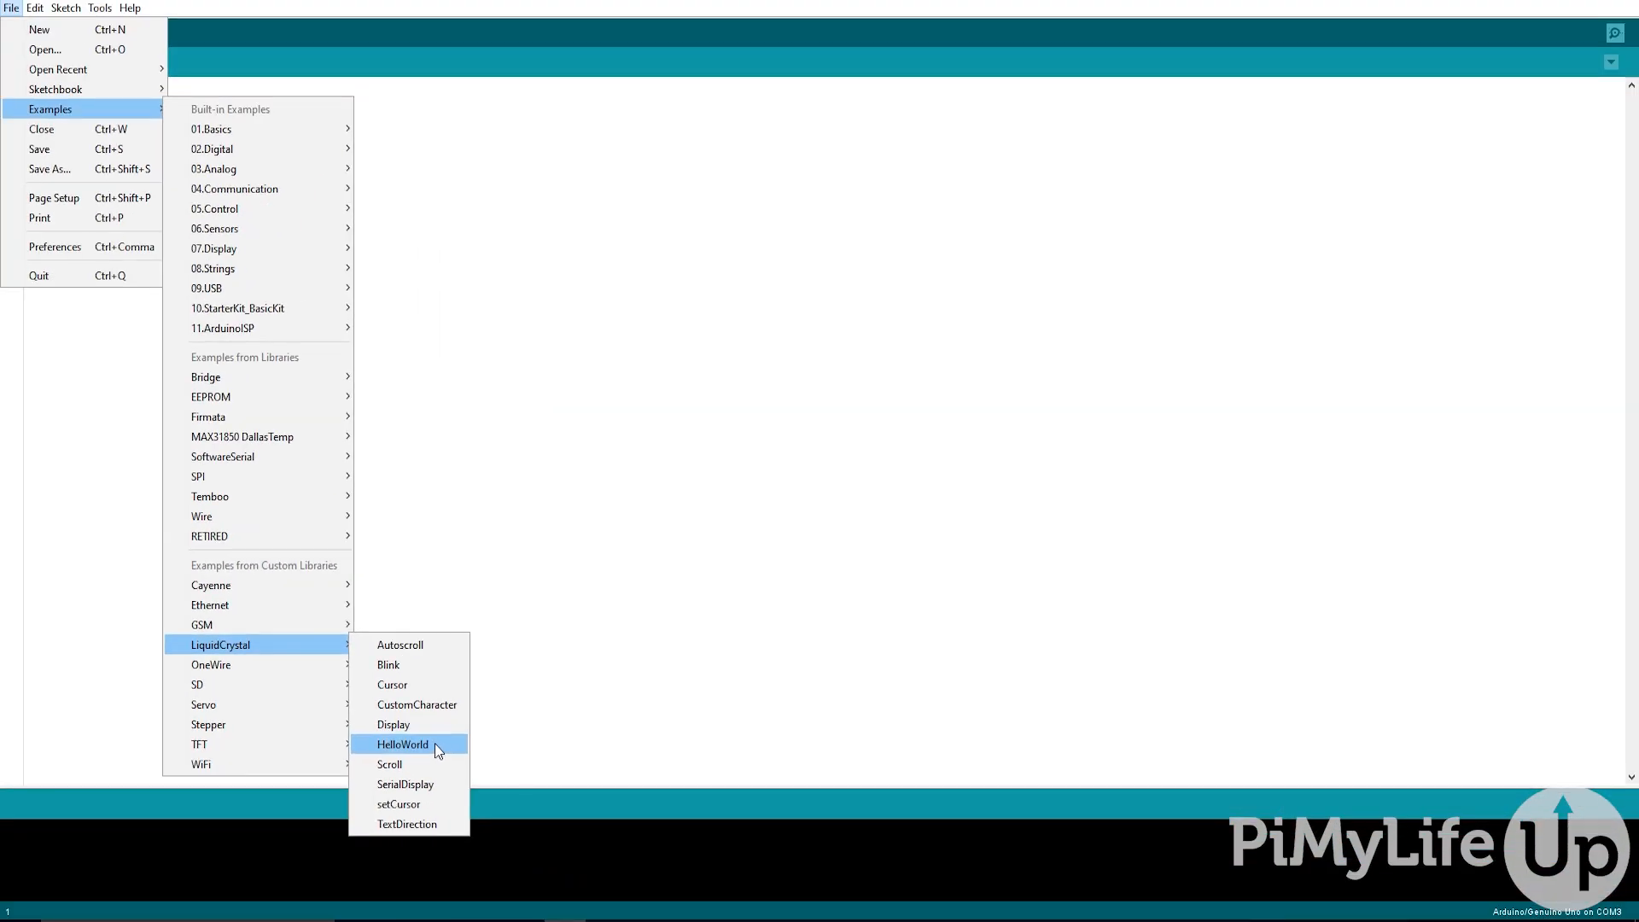
# Step: Load the LiquidCrystal HelloWorld example sketch from the Examples menu
pyautogui.click(401, 745)
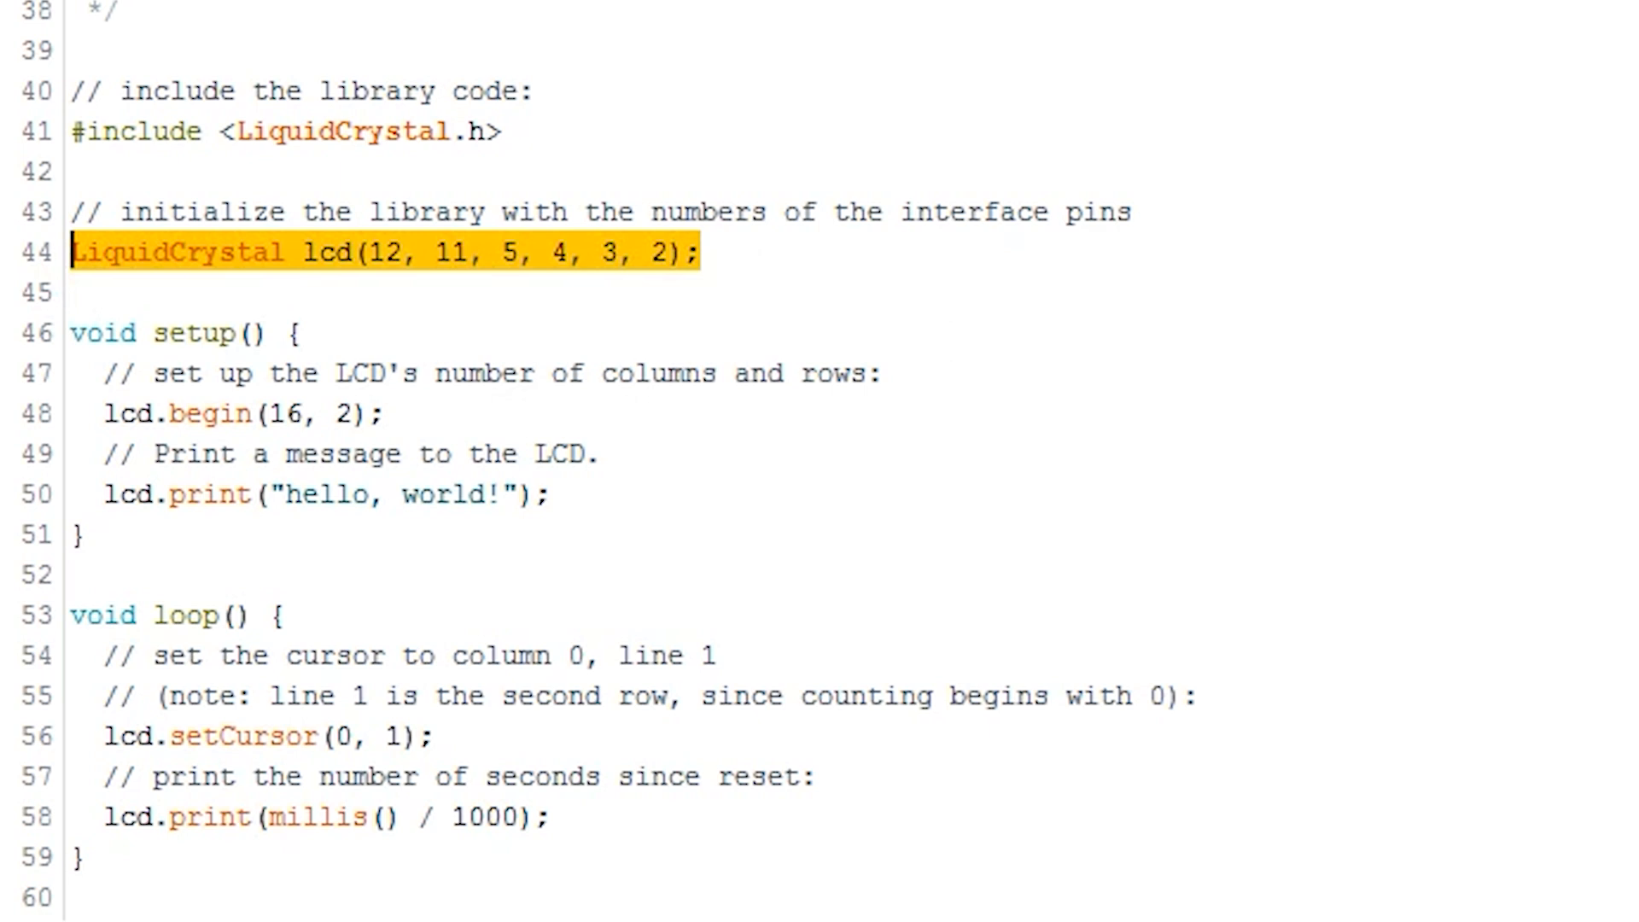
pyautogui.moveTo(625, 251)
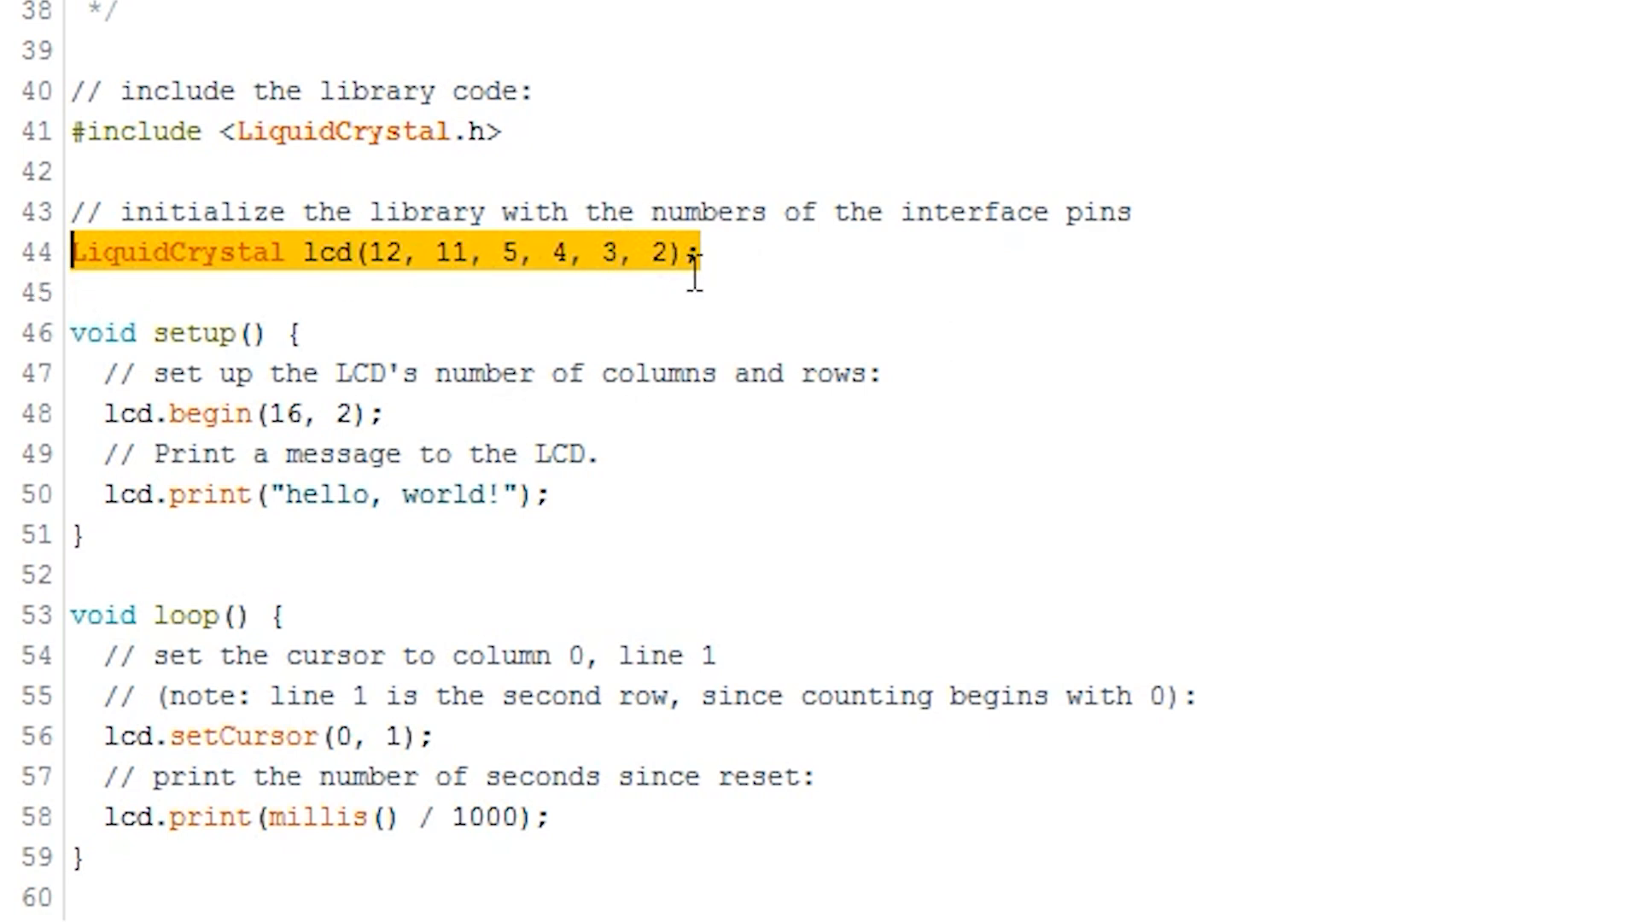
# Step: Add the constructor line LiquidCrystal lcd(rs,enable,d4,d5,d6,d7); below the original pin line
pyautogui.click(852, 277)
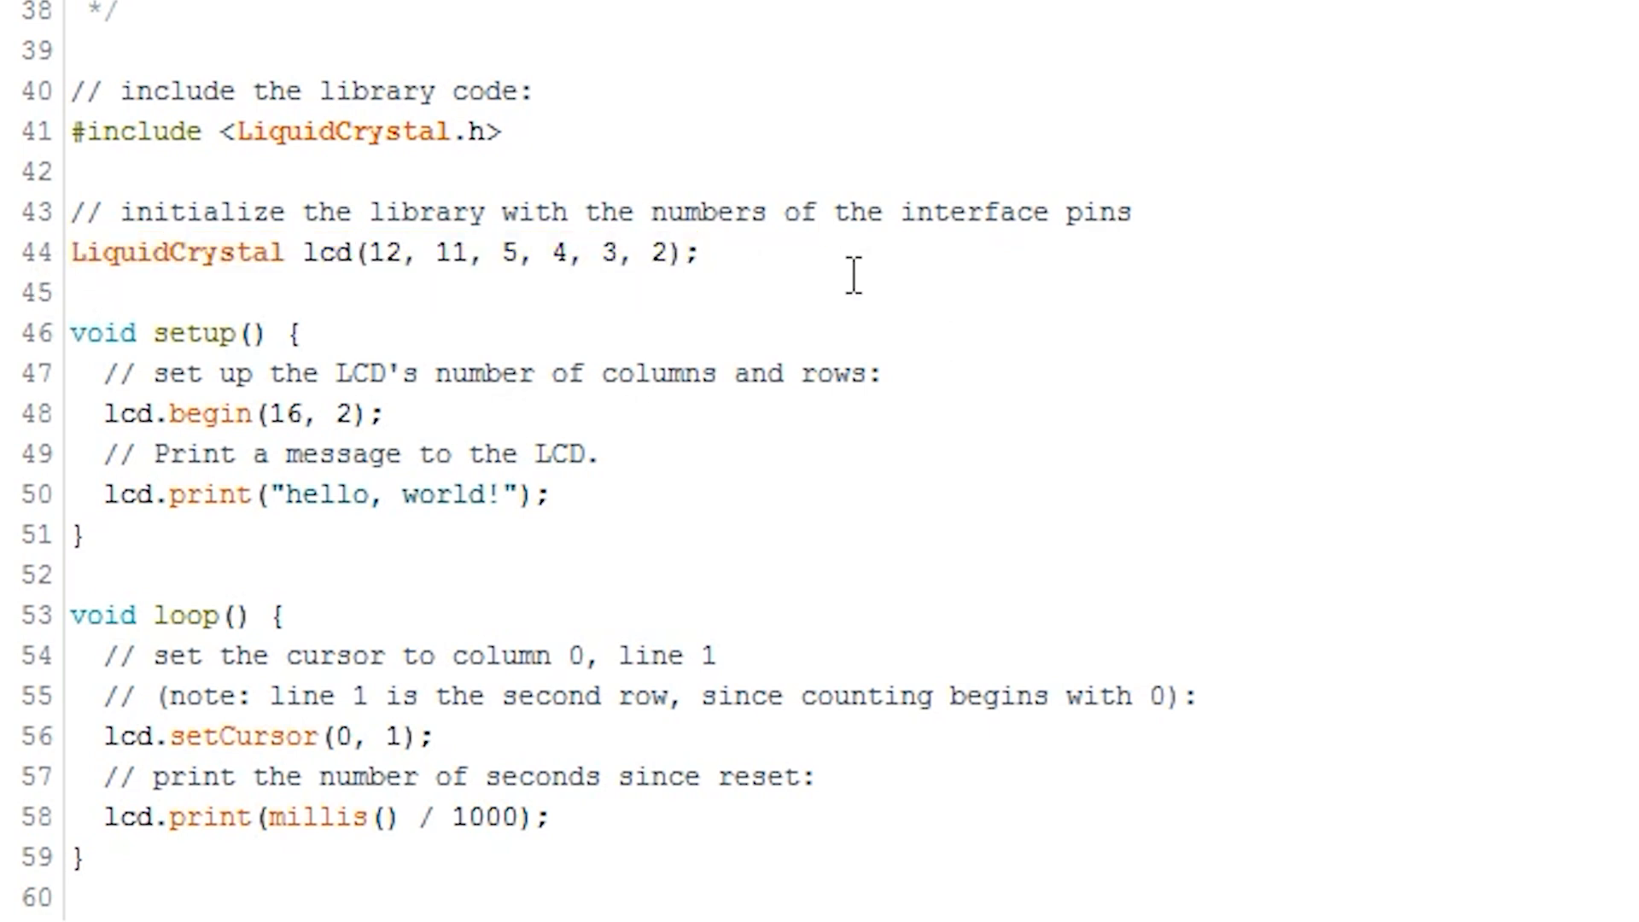
pyautogui.moveTo(437, 252); pyautogui.dragTo(669, 252)
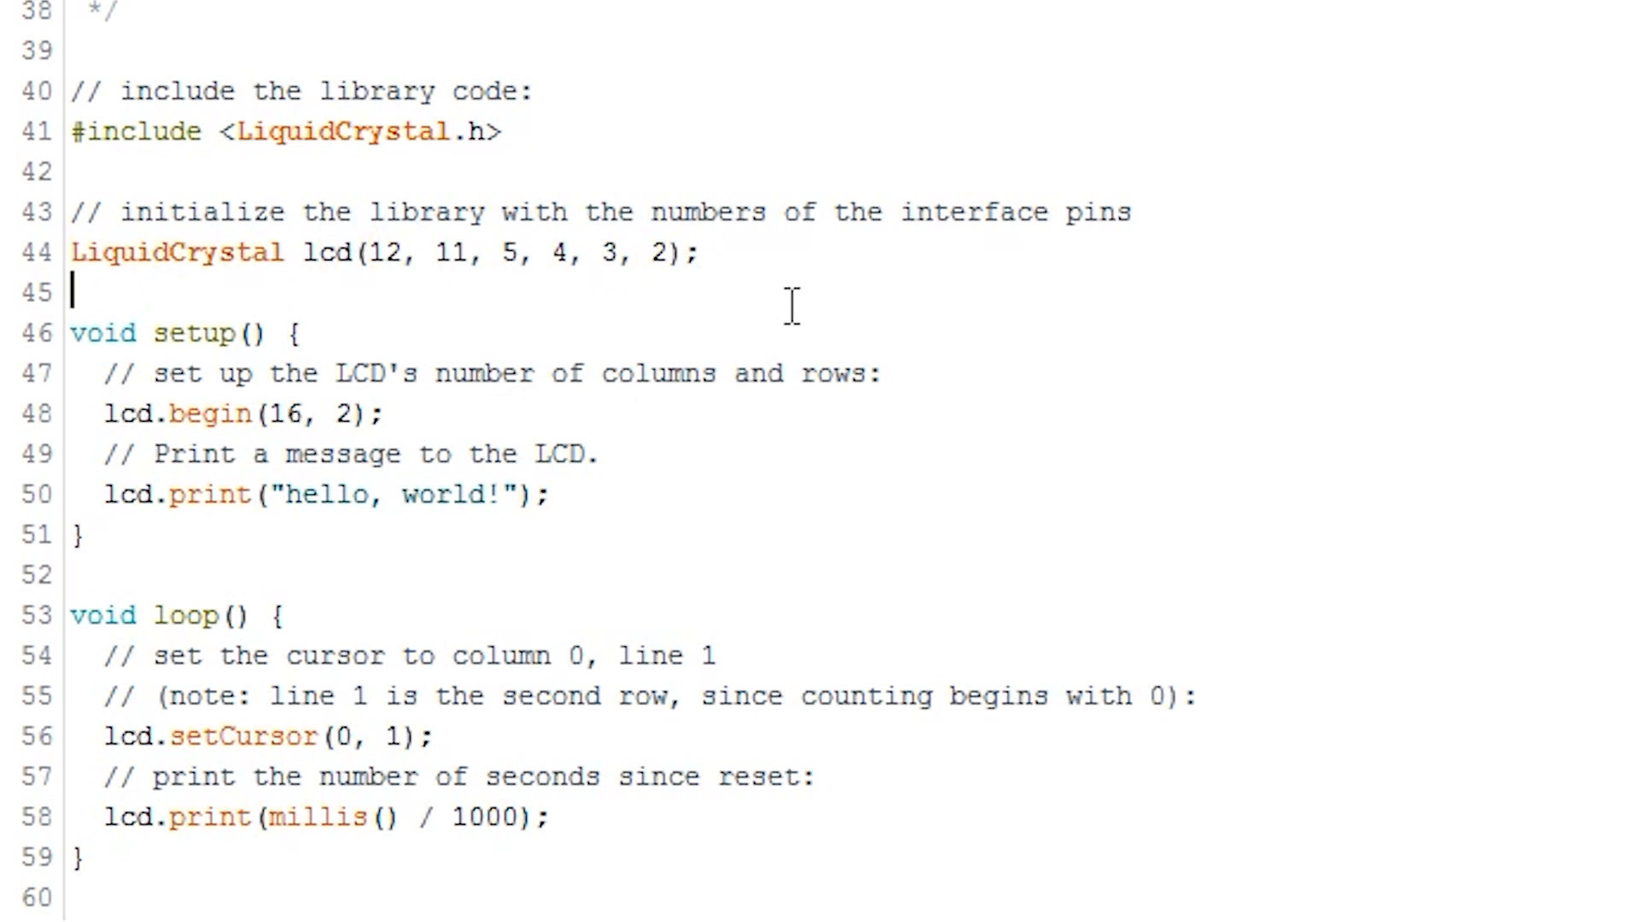
pyautogui.write('LiquidCrystal lcd(rs,eb')
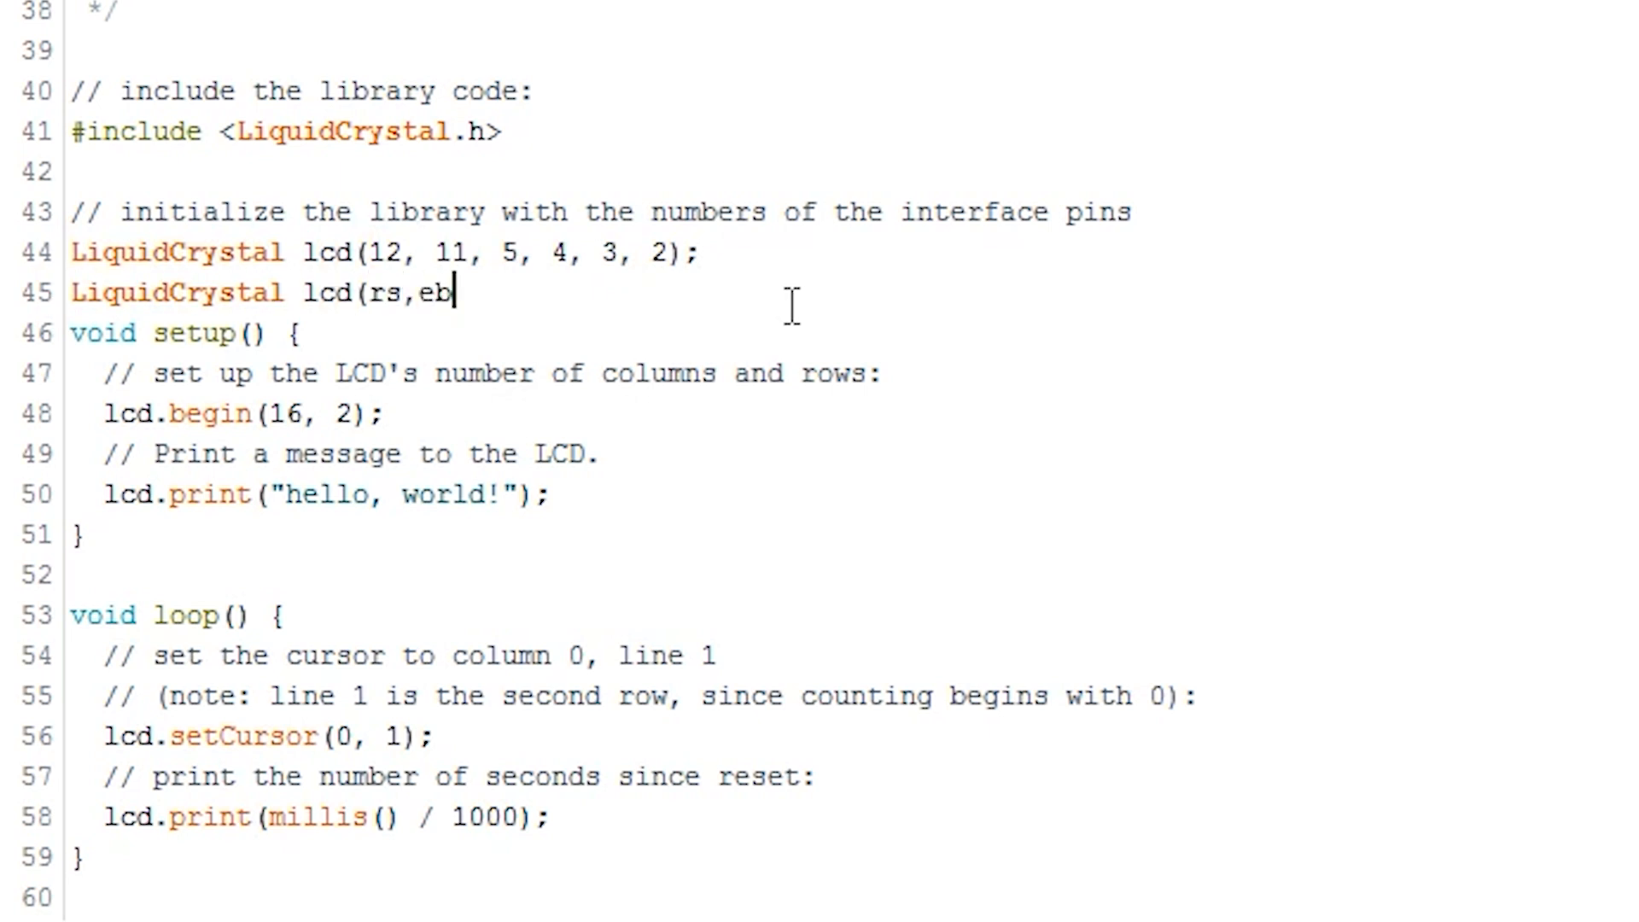
pyautogui.write('nable,d4,d5,d6,d7);')
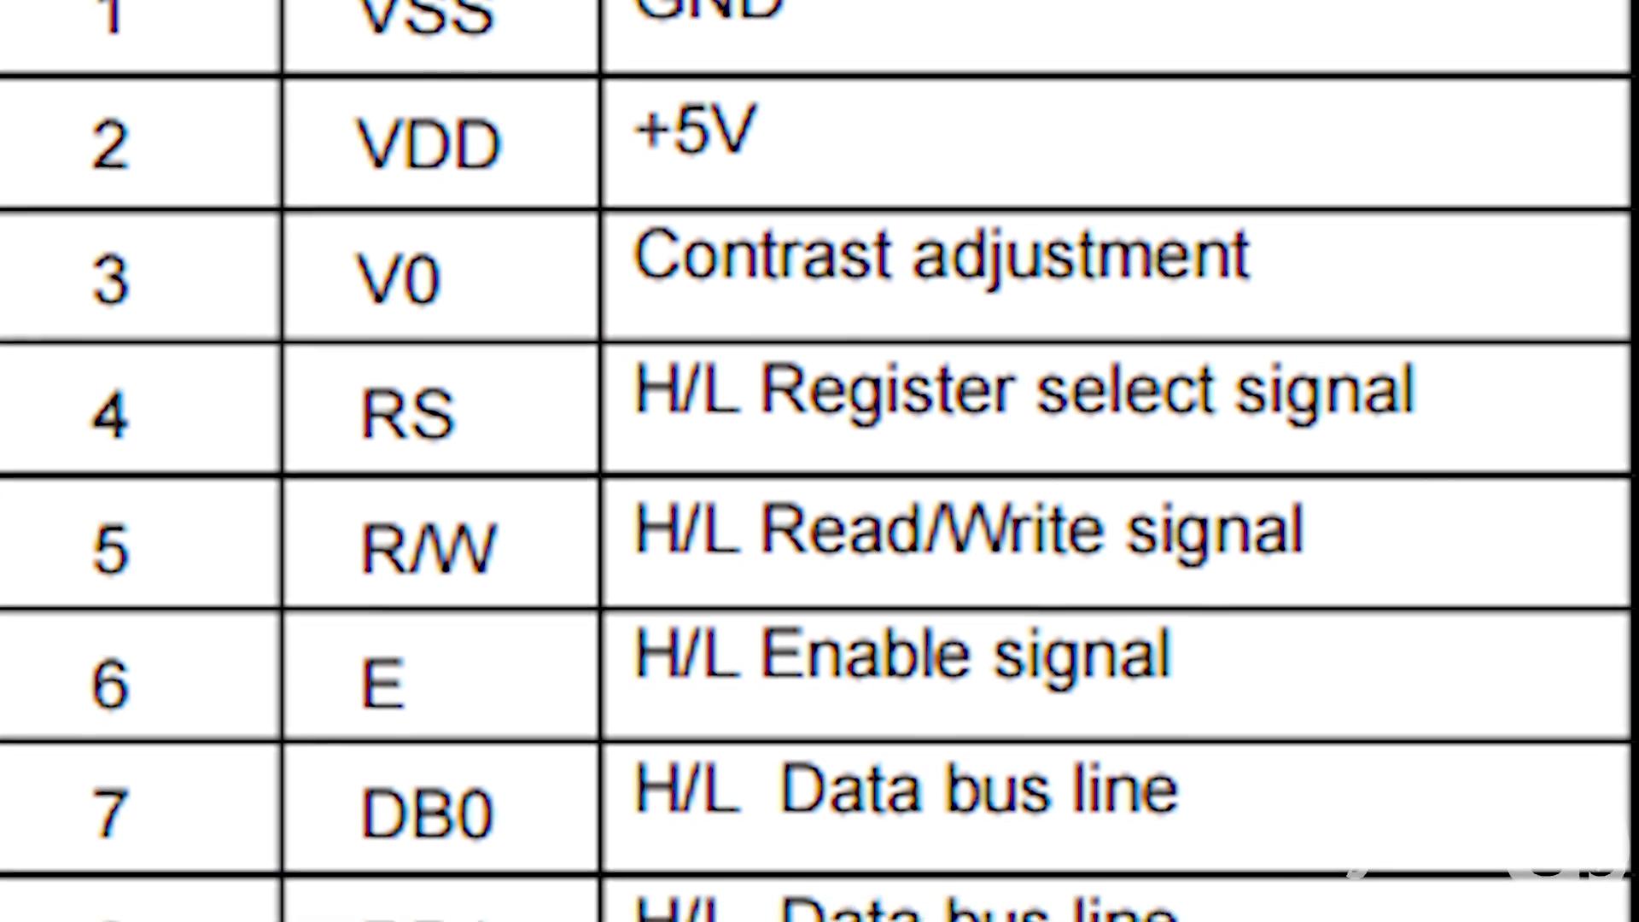
pyautogui.scroll(-3)
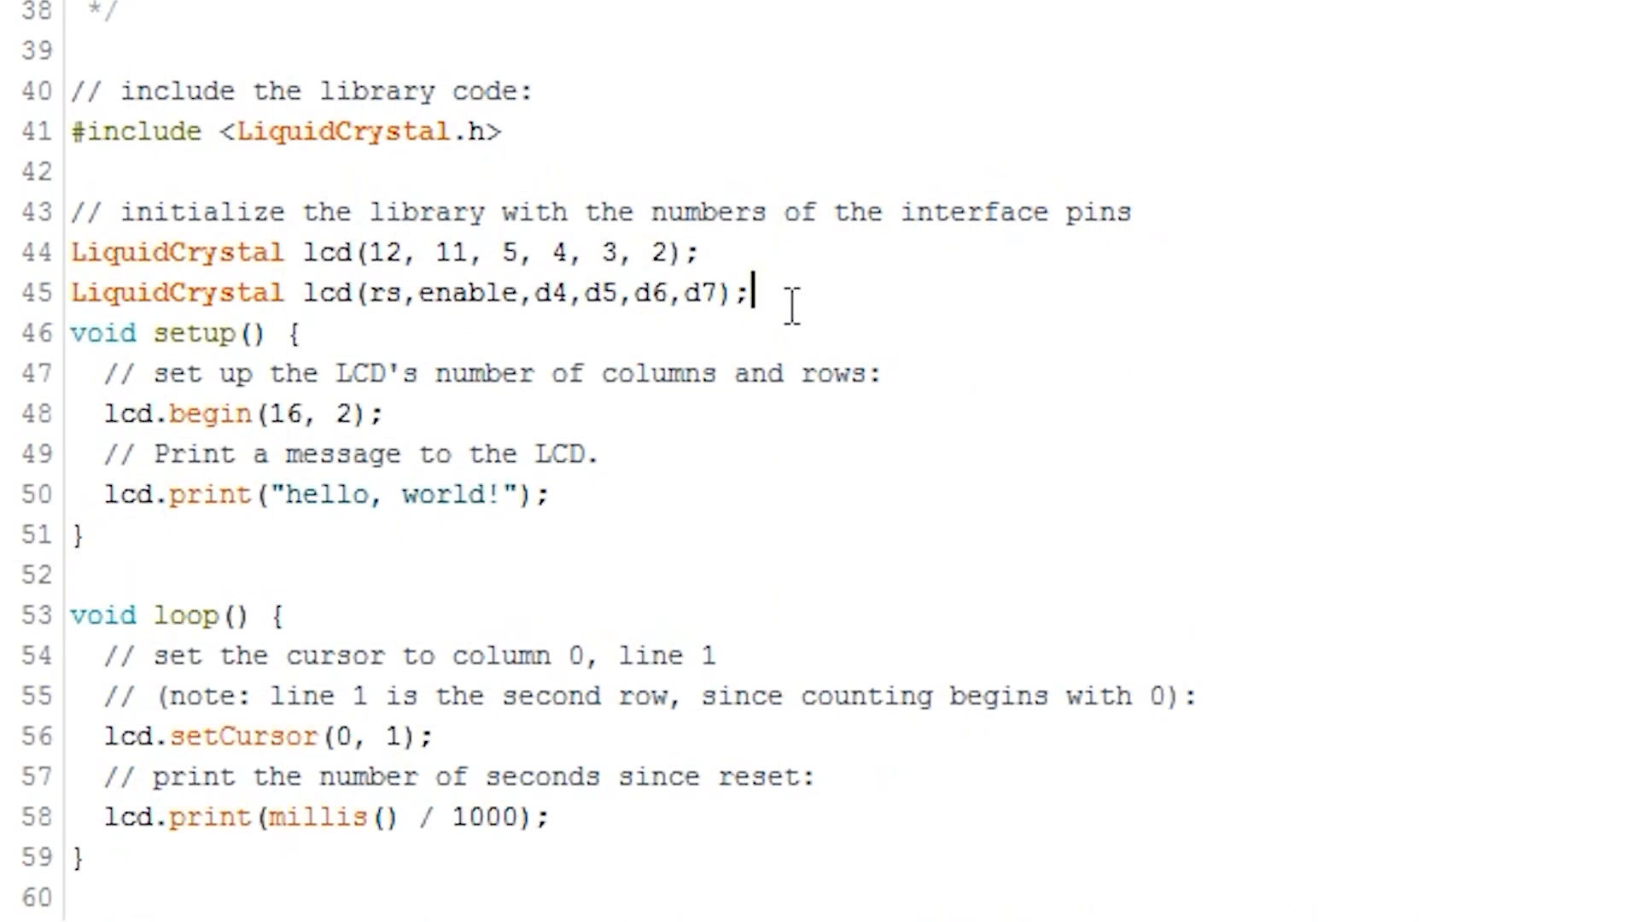
# Step: Write the eight-data-pin constructor LiquidCrystal lcd(rs, enable,d0,d1,d2,d3,d4,d5,d6,d7);
pyautogui.write('Li')
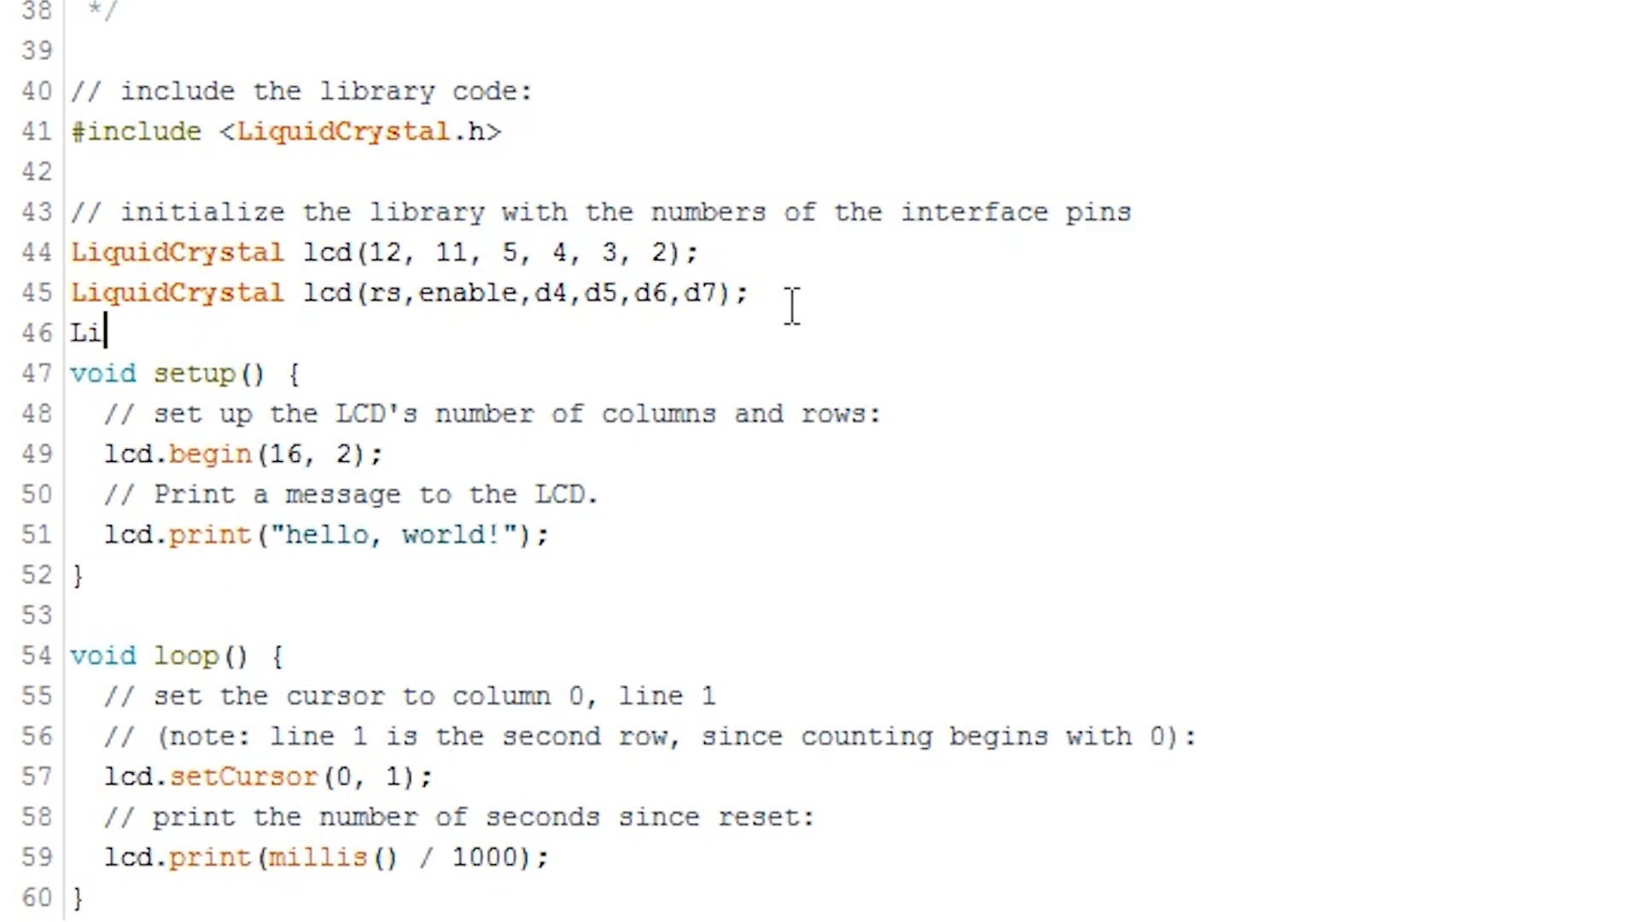
pyautogui.write('quidCrystal lcd(rs, enable')
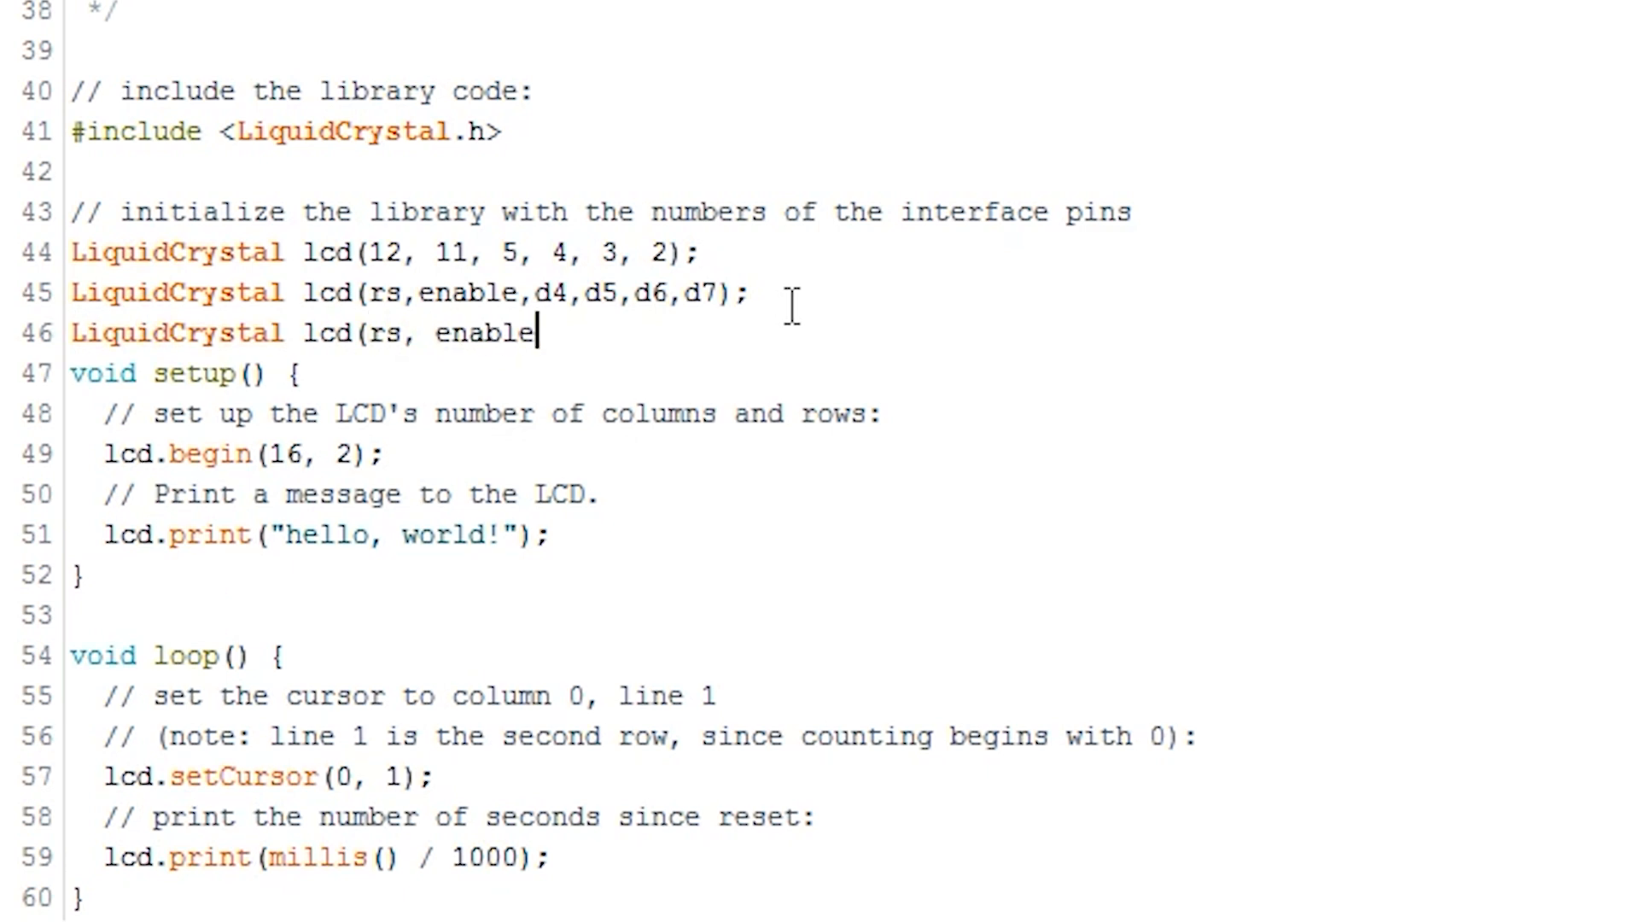
pyautogui.write(',d0,d1,d2,d3,d')
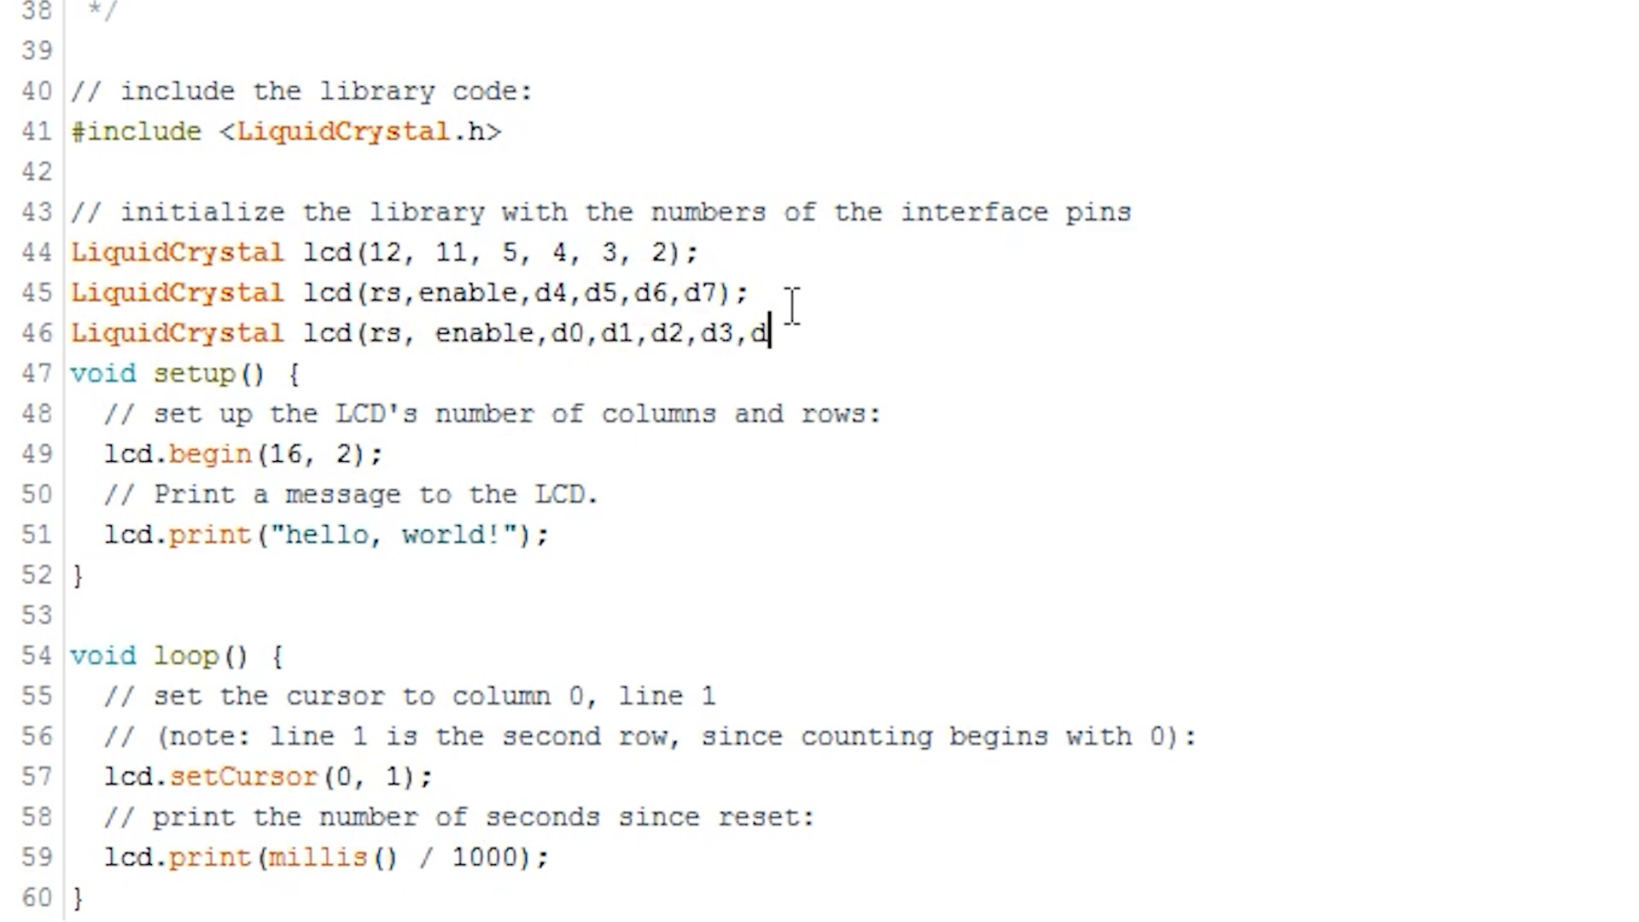
pyautogui.write('4,d5,d6,d7')
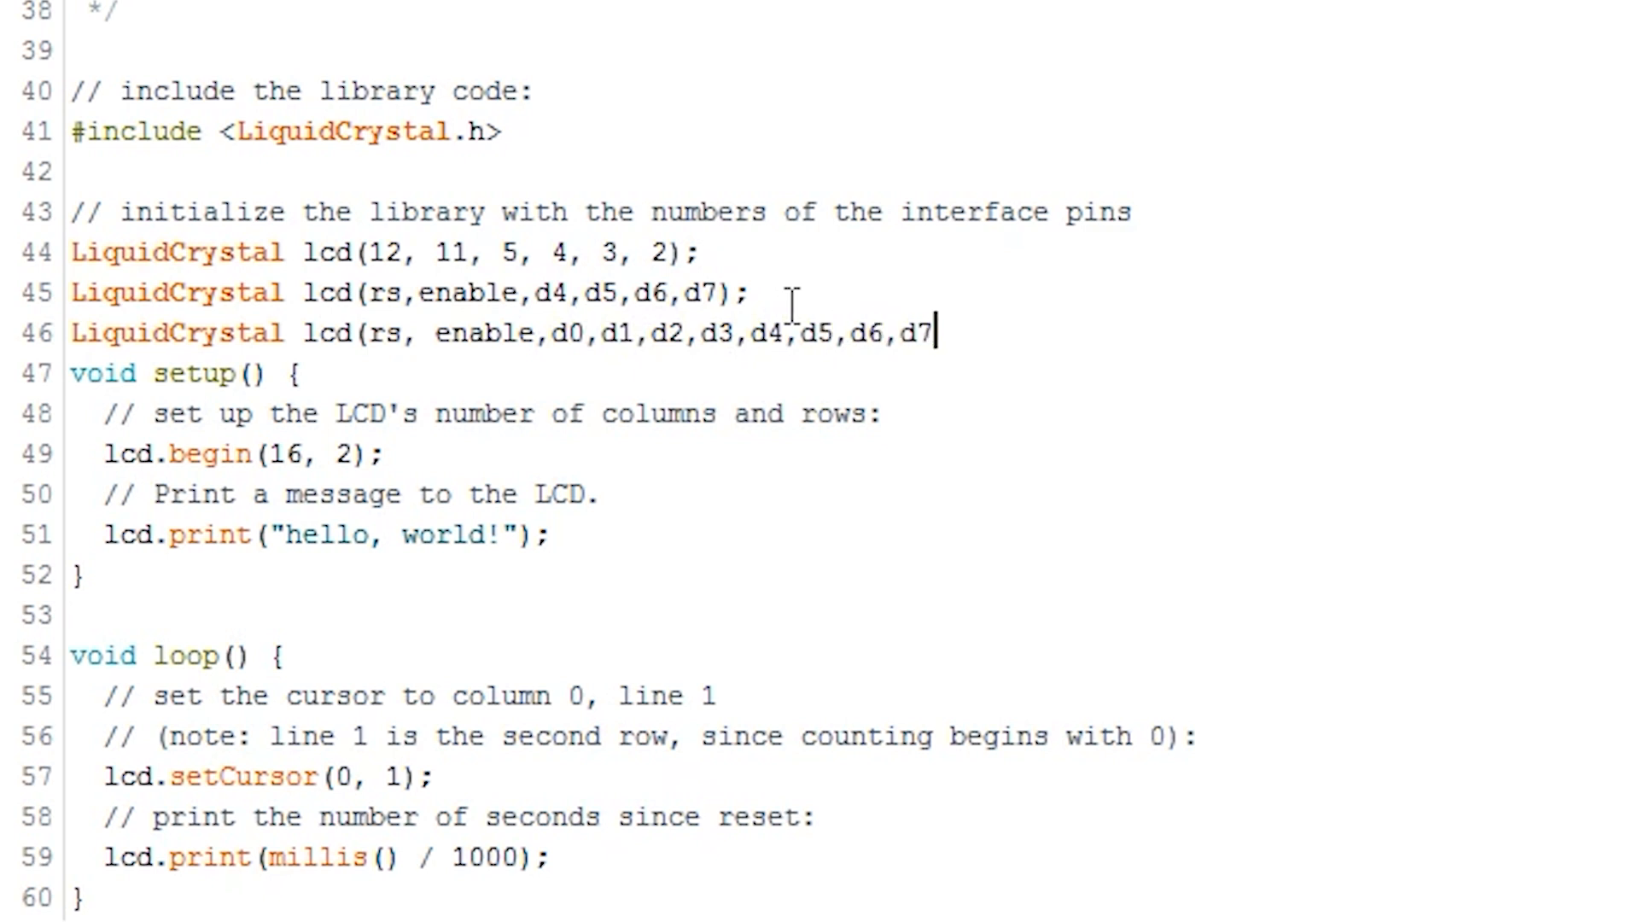
pyautogui.write(');')
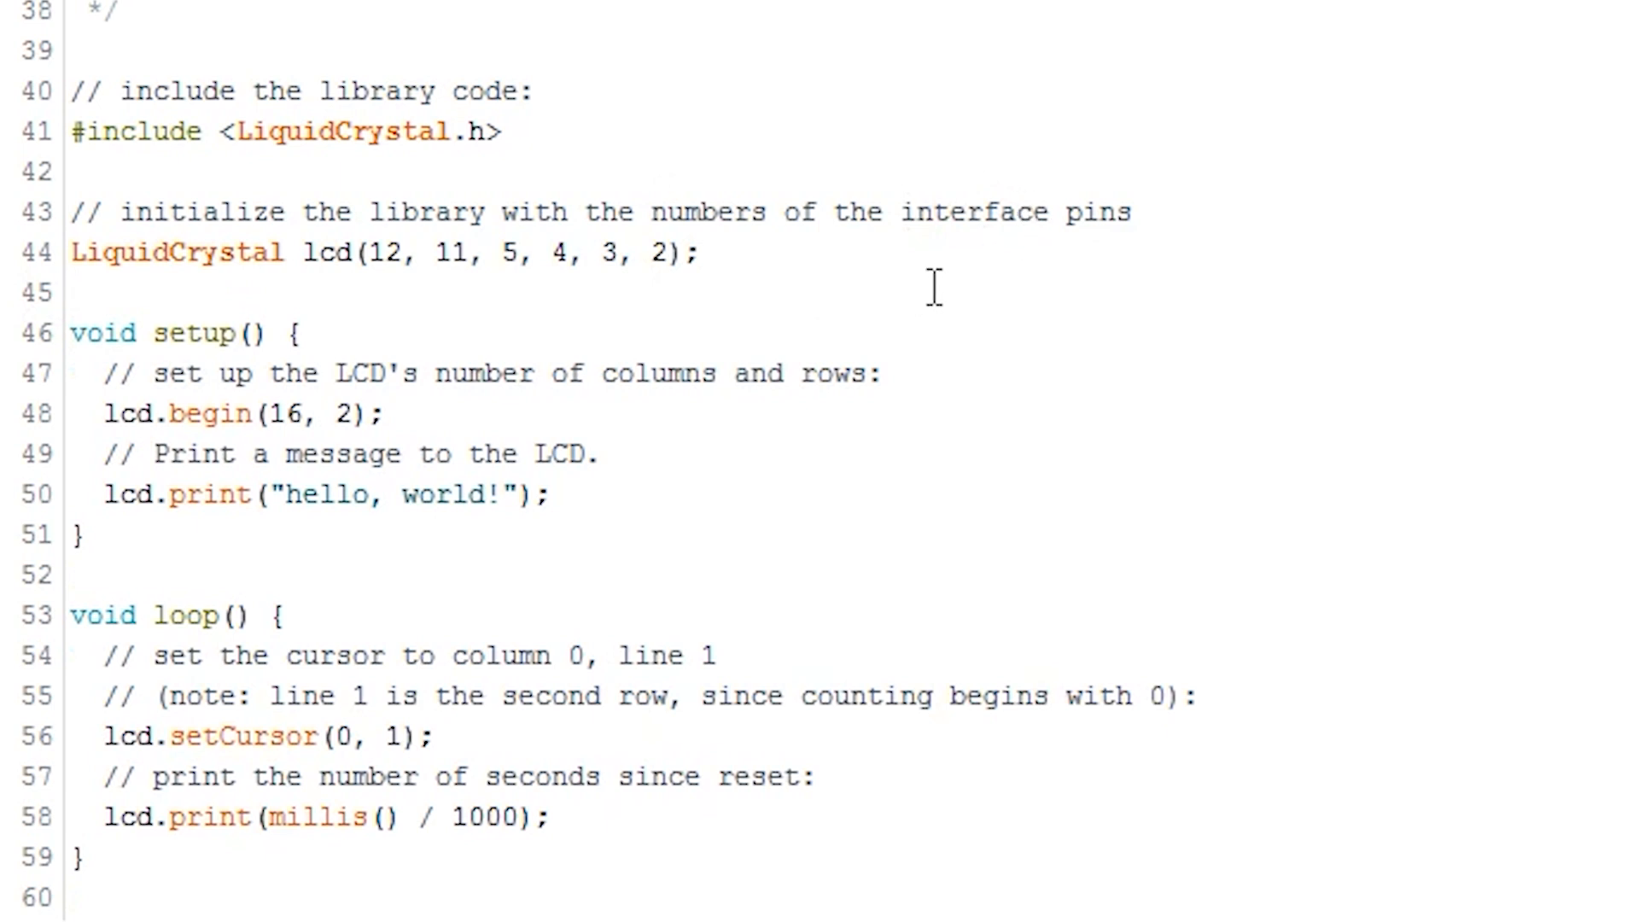
pyautogui.moveTo(803, 405)
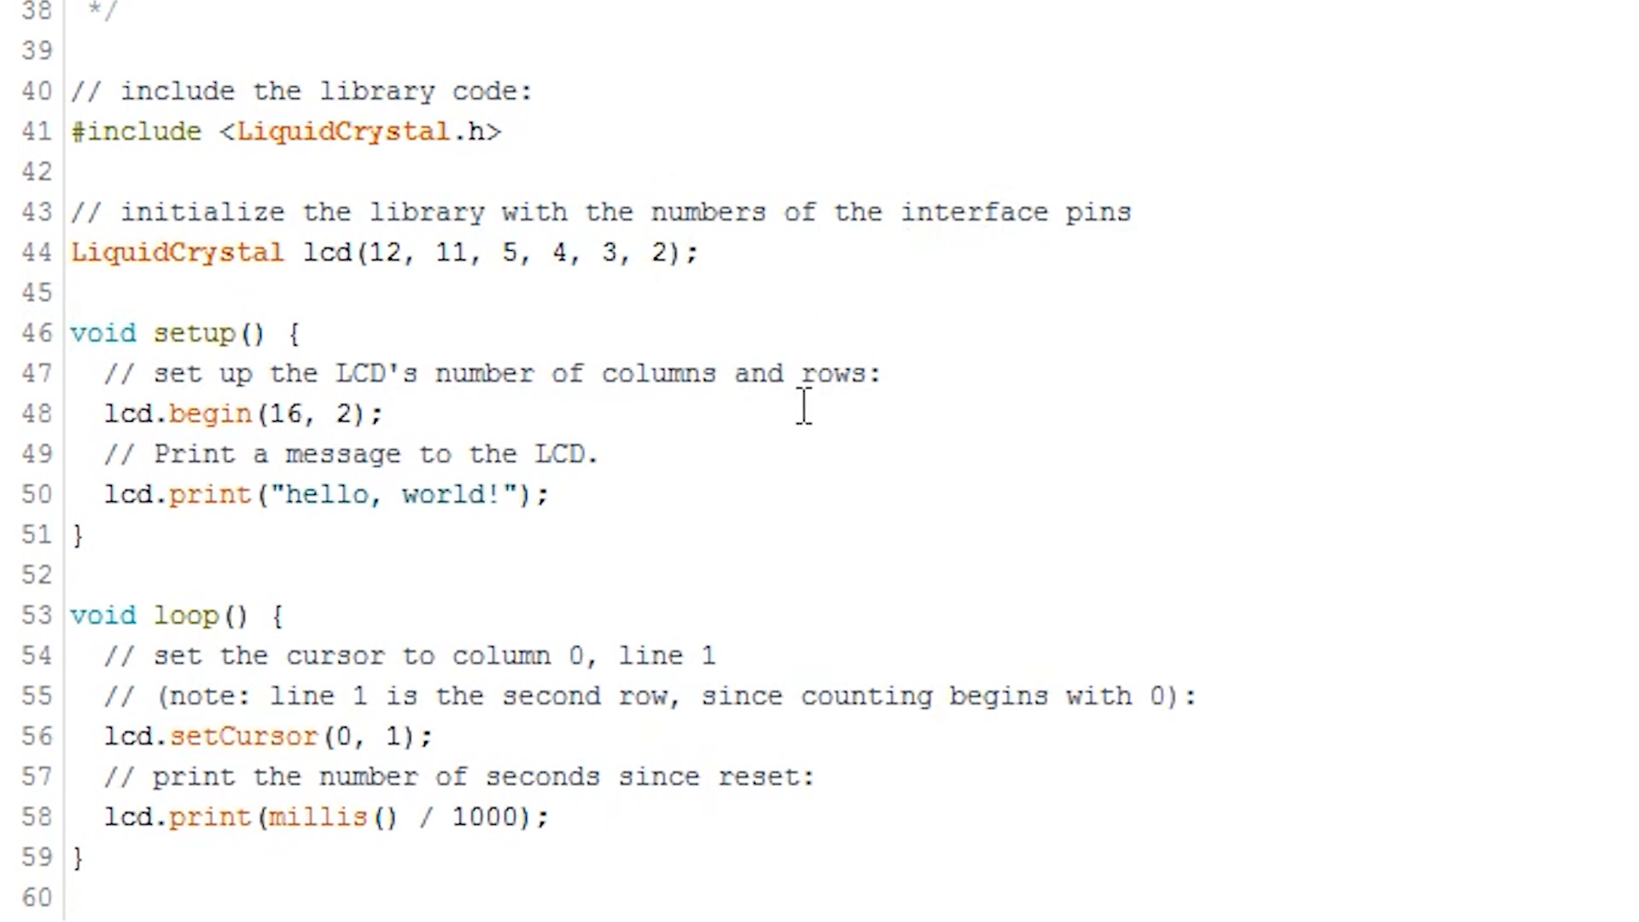
# Step: Select the lcd.begin(16, 2) line and its 16 value, then start a new line below
pyautogui.tripleClick(241, 413)
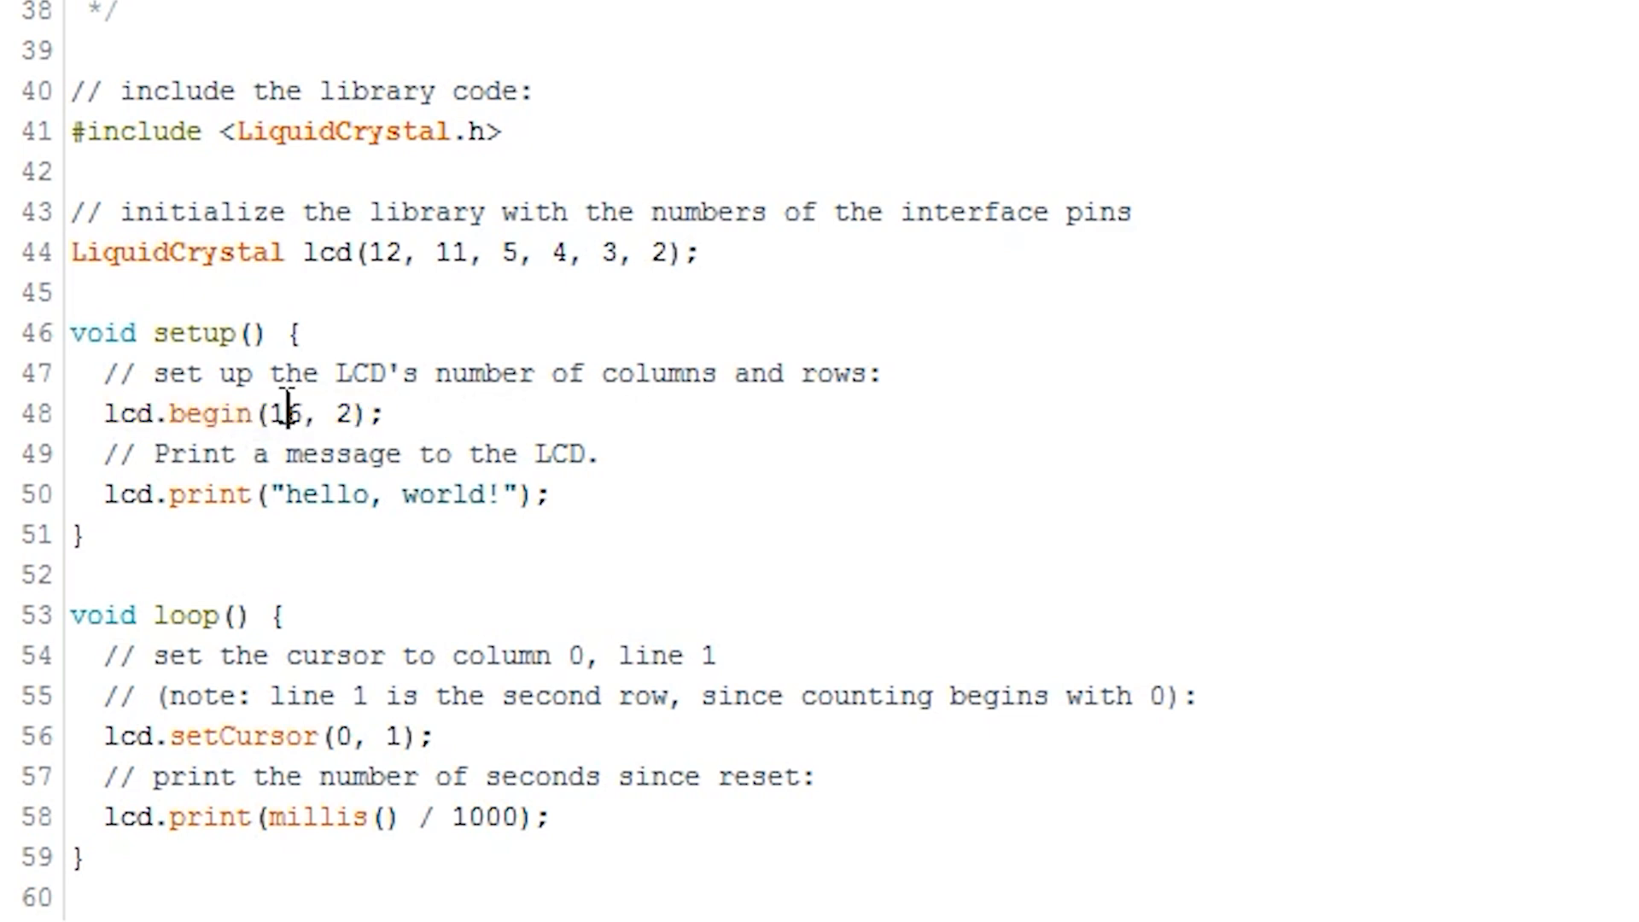
pyautogui.doubleClick(280, 412)
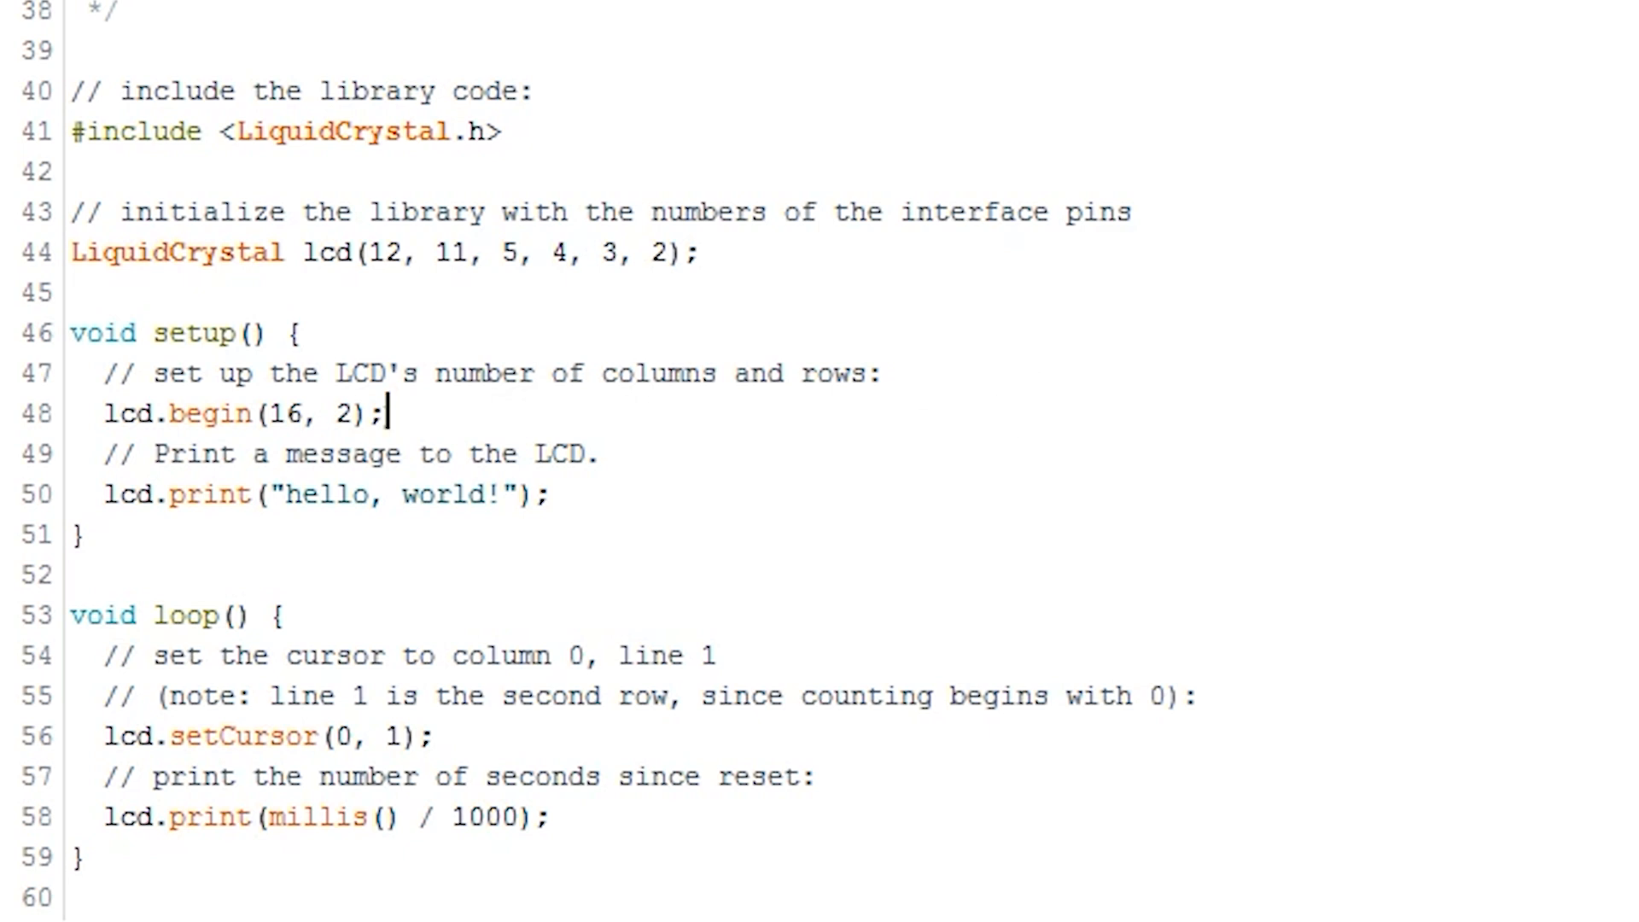
pyautogui.press('enter')
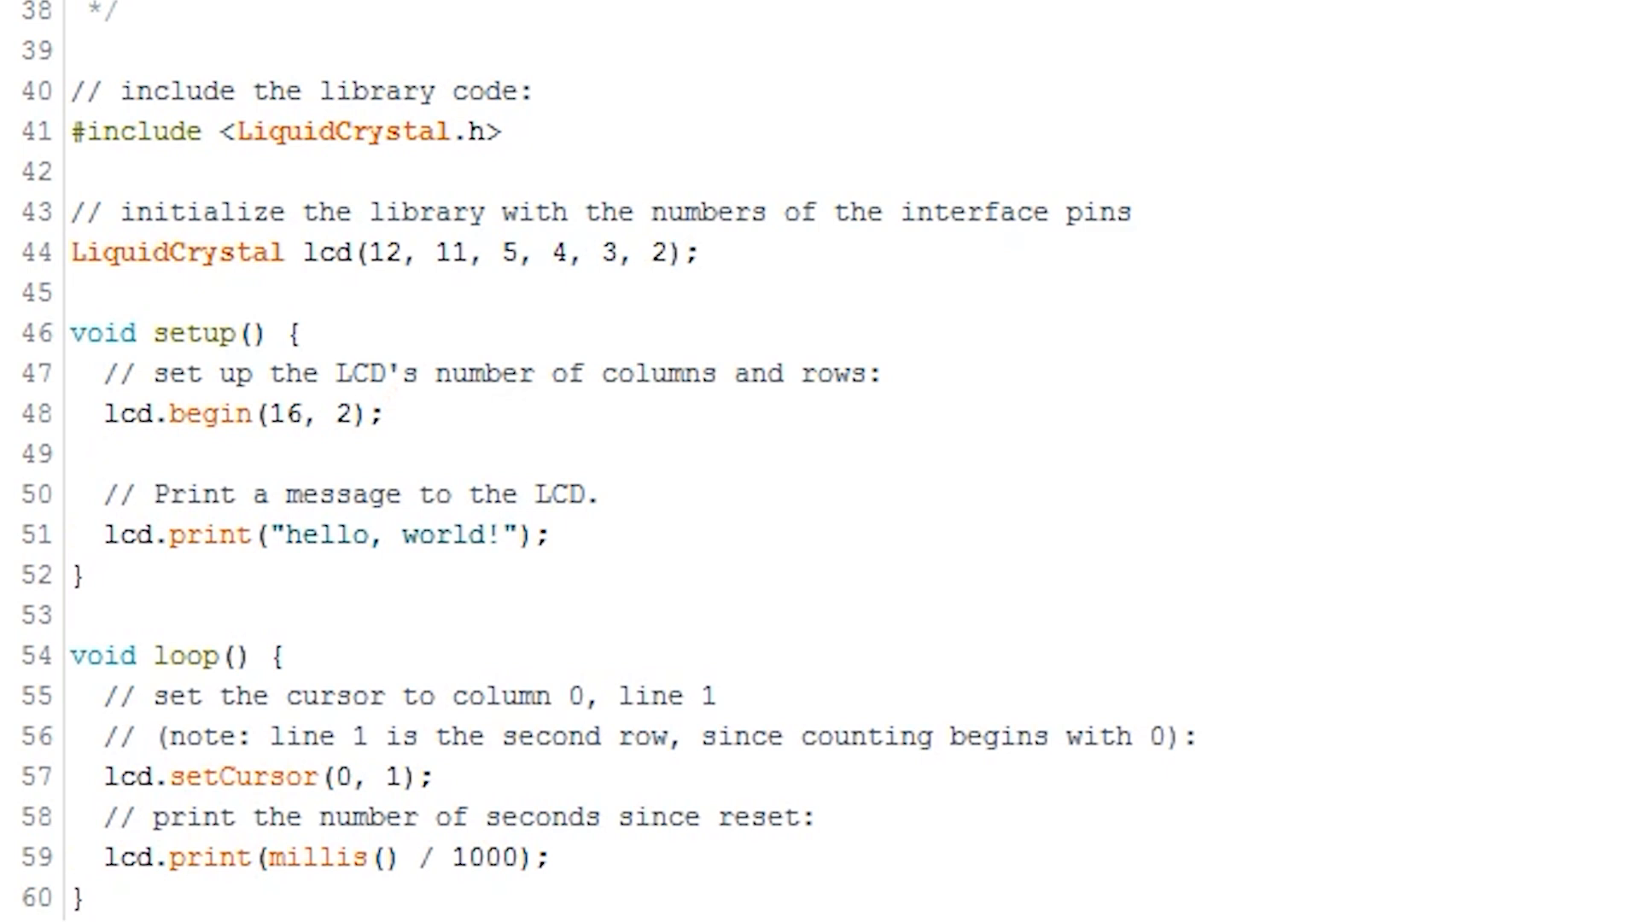
# Step: Add lcd.clear() and lcd.home(); on consecutive lines after lcd.begin(16, 2)
pyautogui.write('lcd.cle')
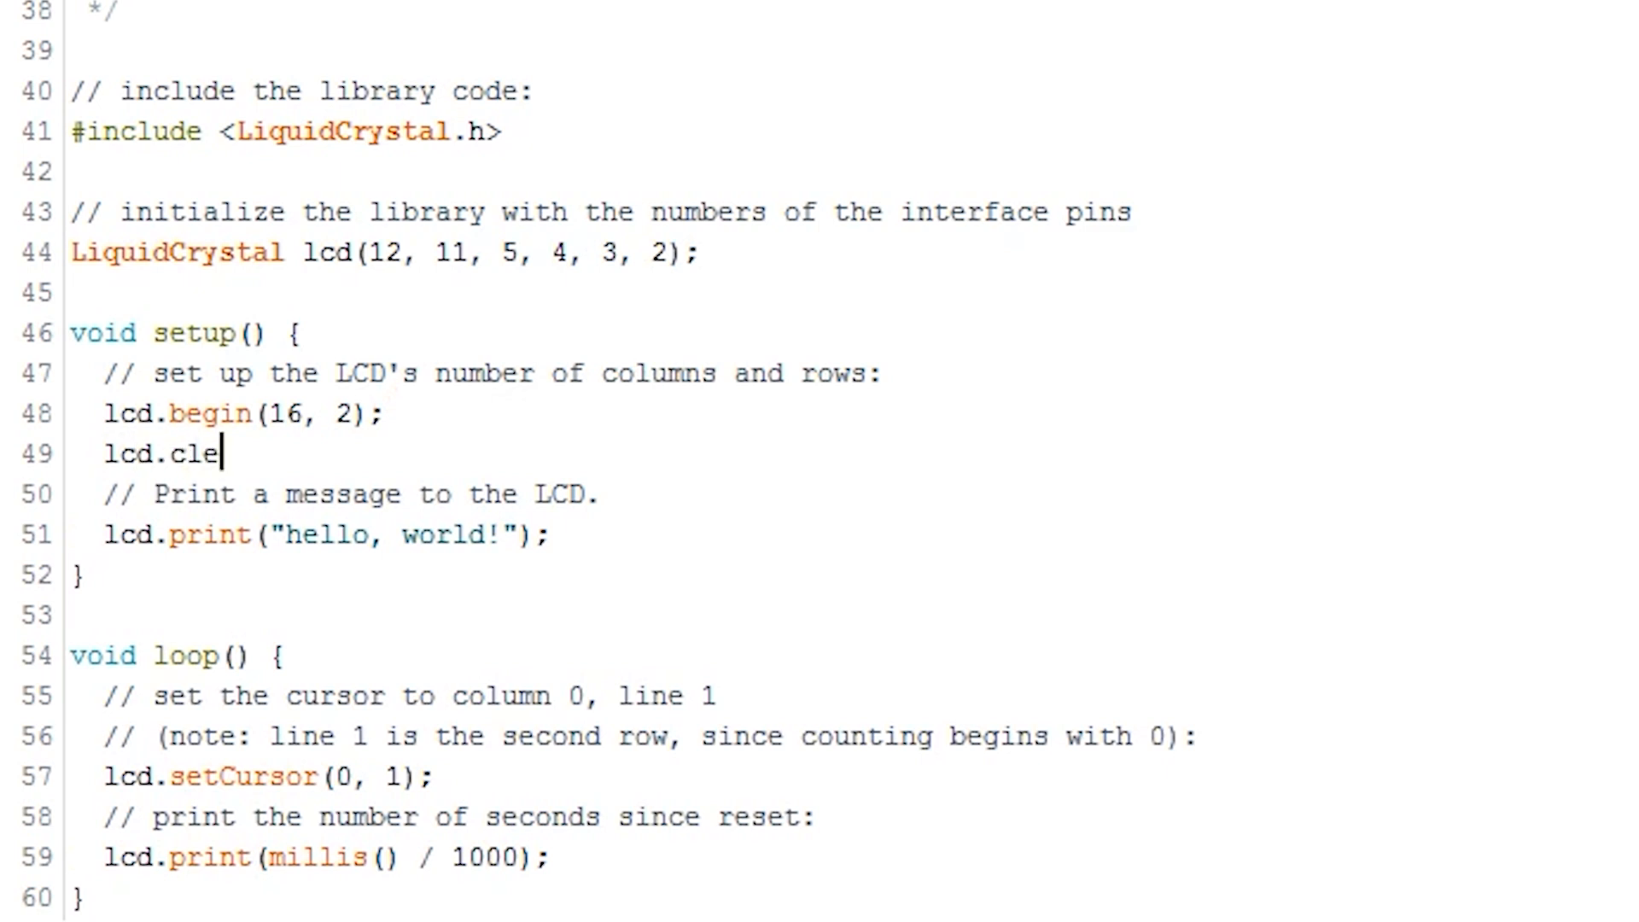
pyautogui.write('ar();')
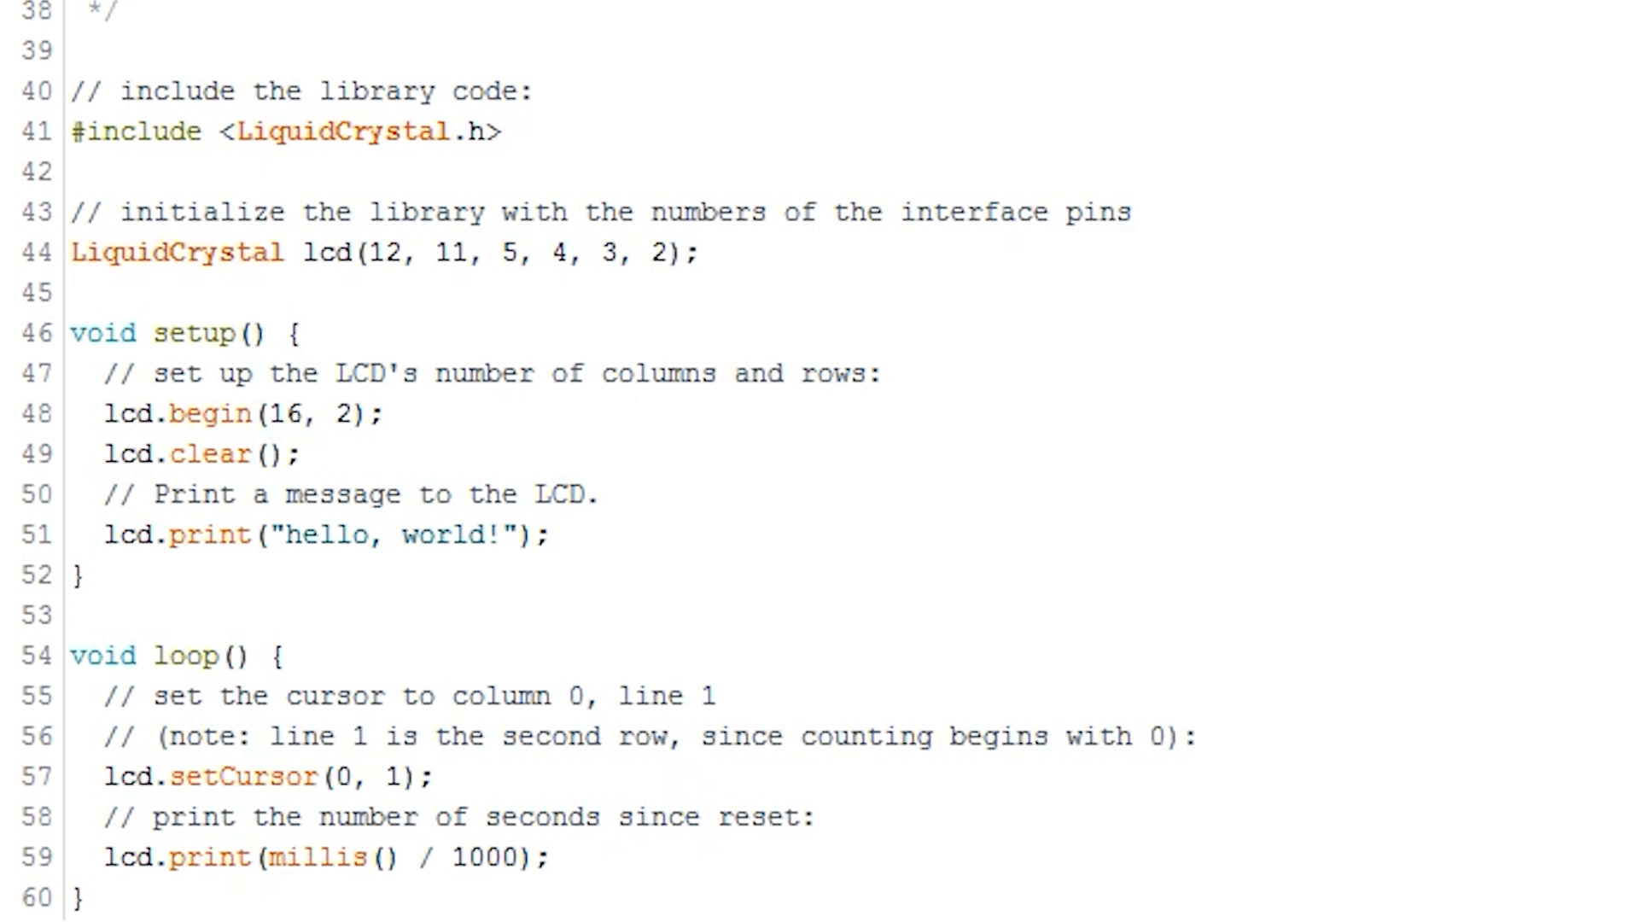
pyautogui.press('enter')
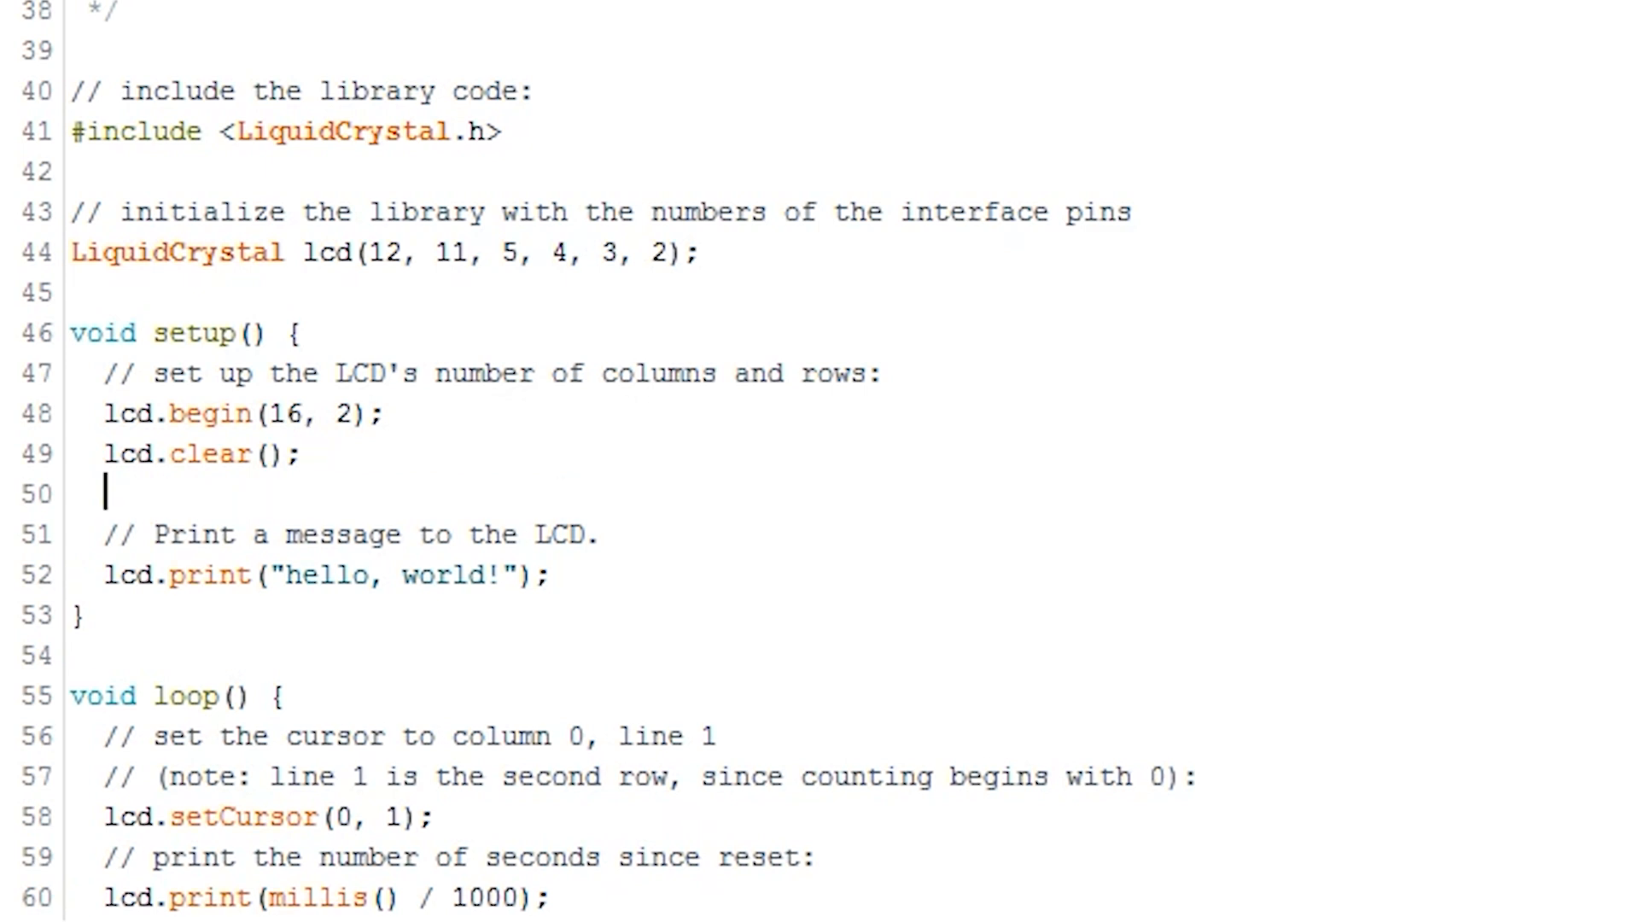
pyautogui.write('lcd.hom')
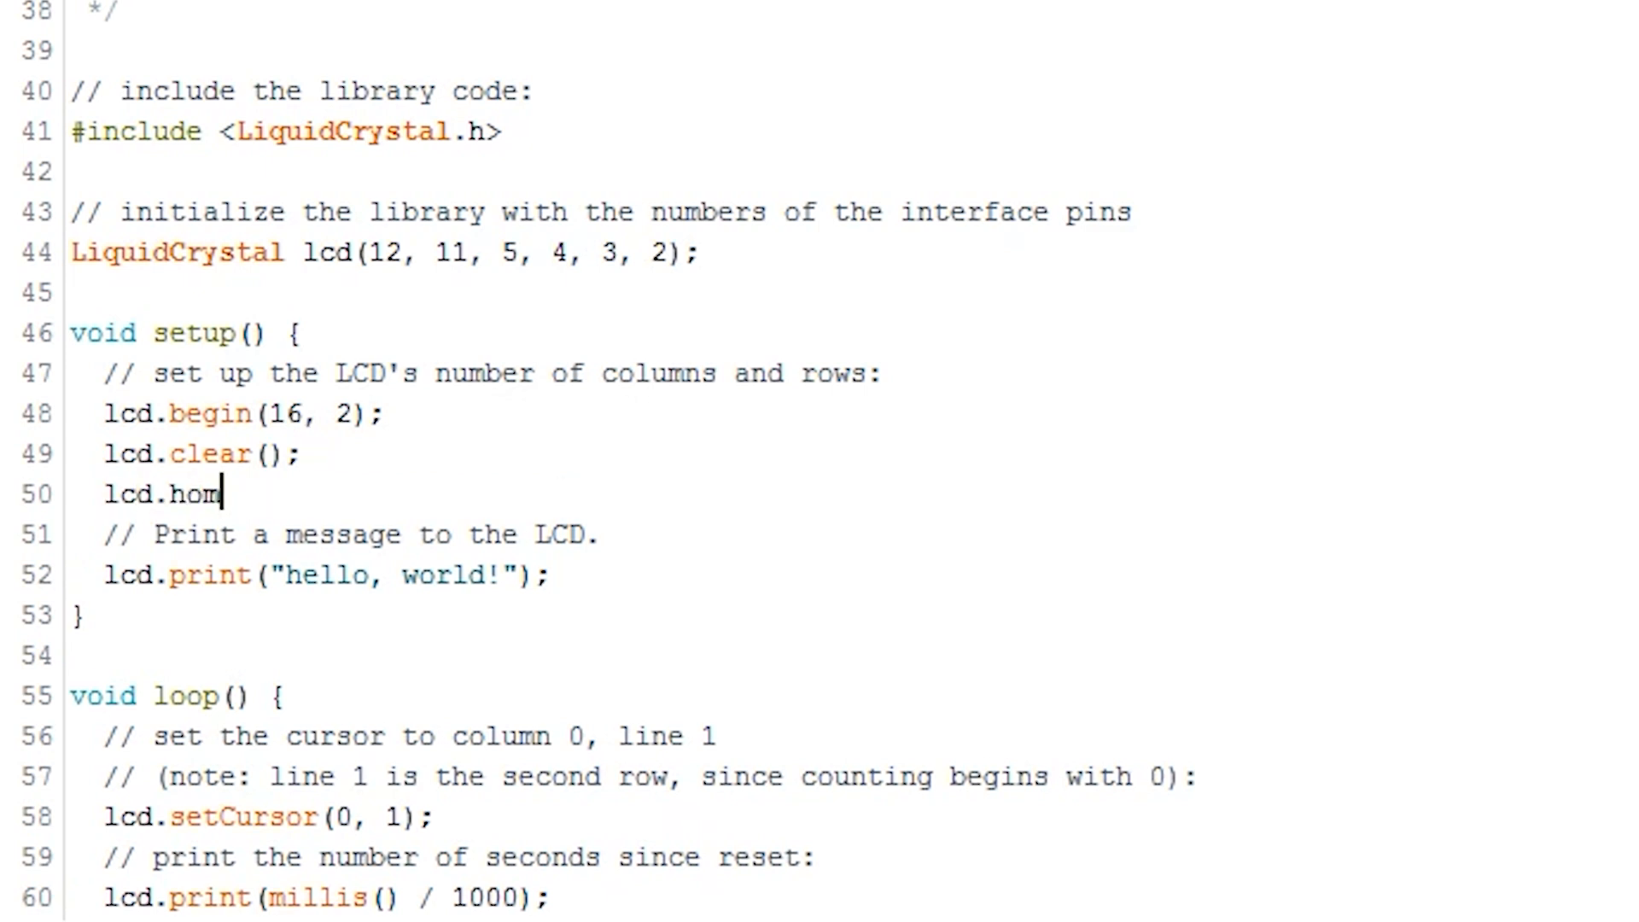
pyautogui.write('e();')
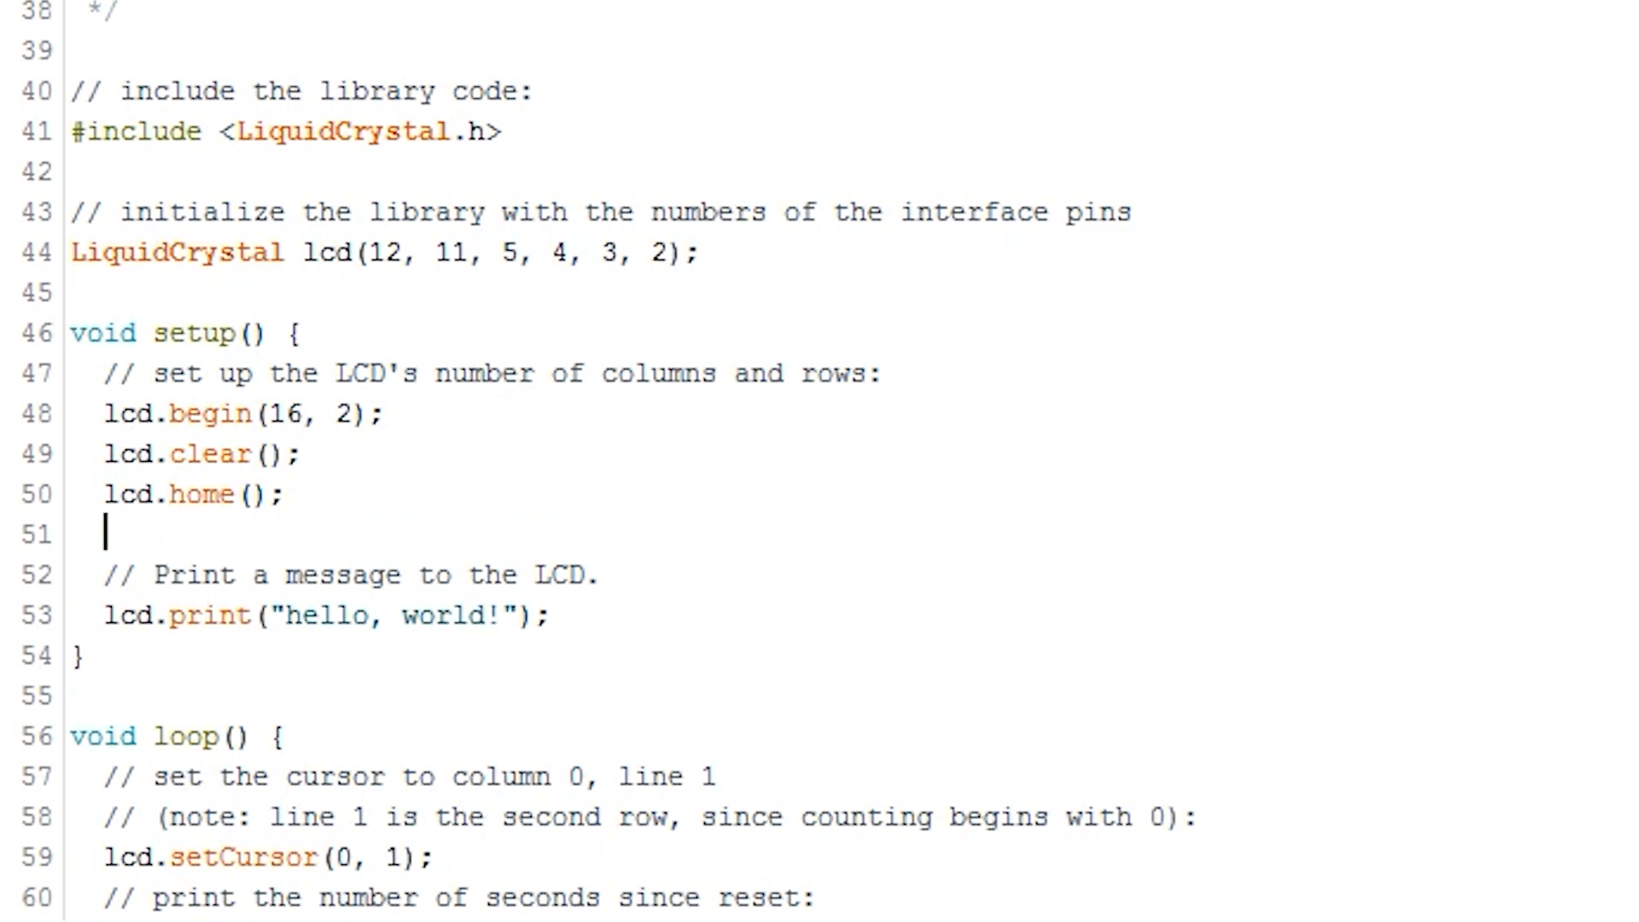
# Step: Add lcd.print("My String"); after the lcd.home() call
pyautogui.write('lcd.print')
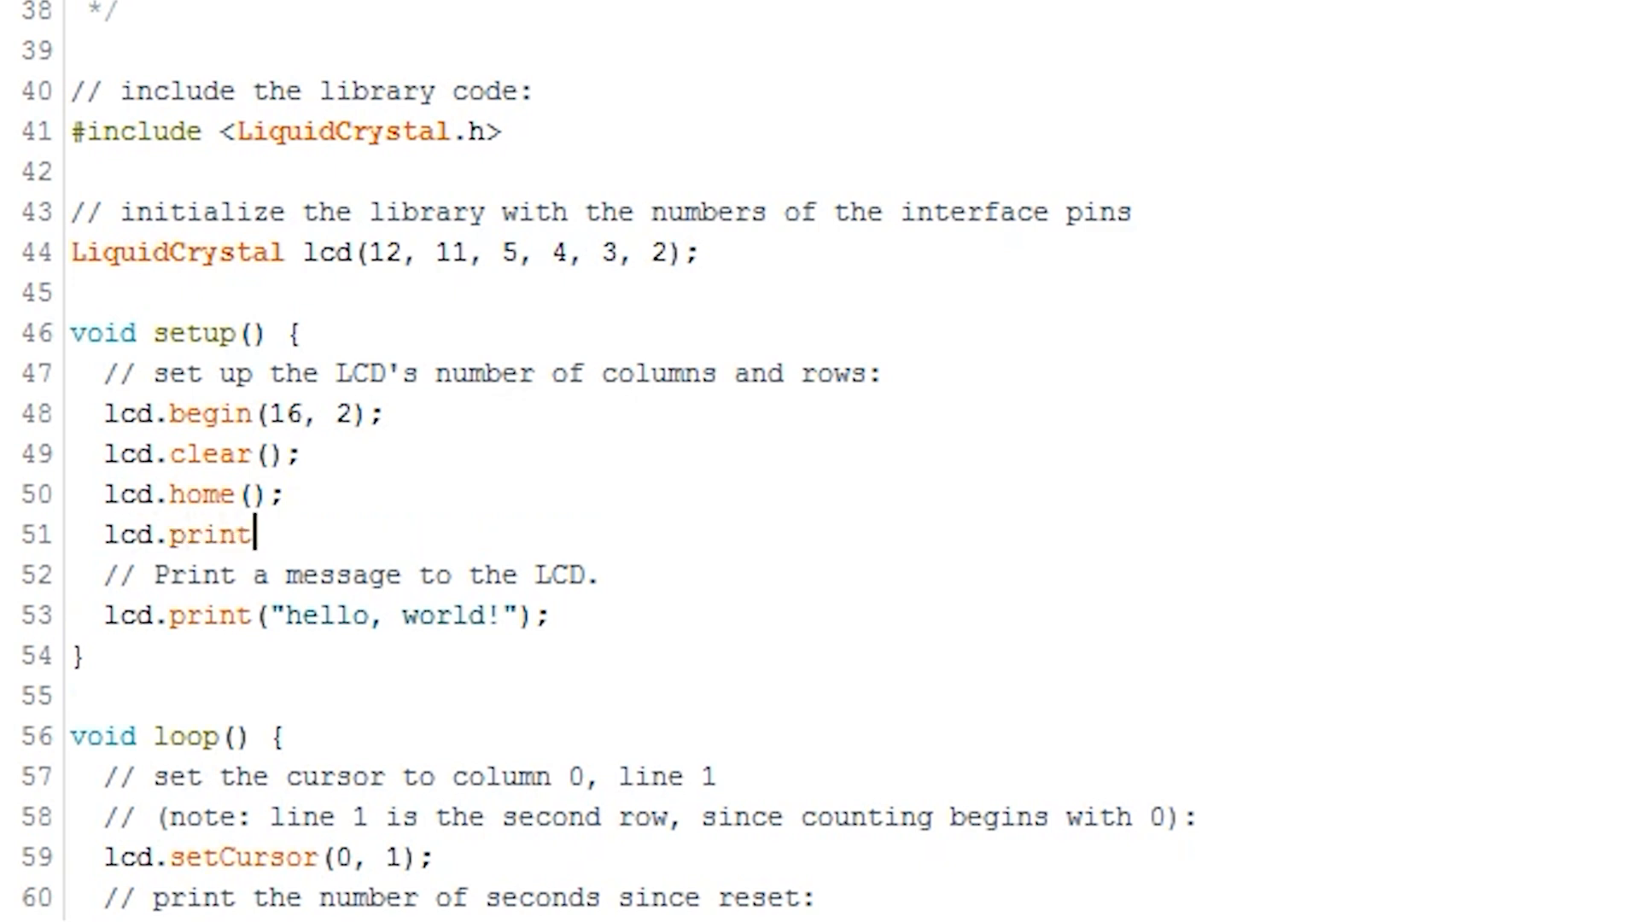
pyautogui.write('("My Strin')
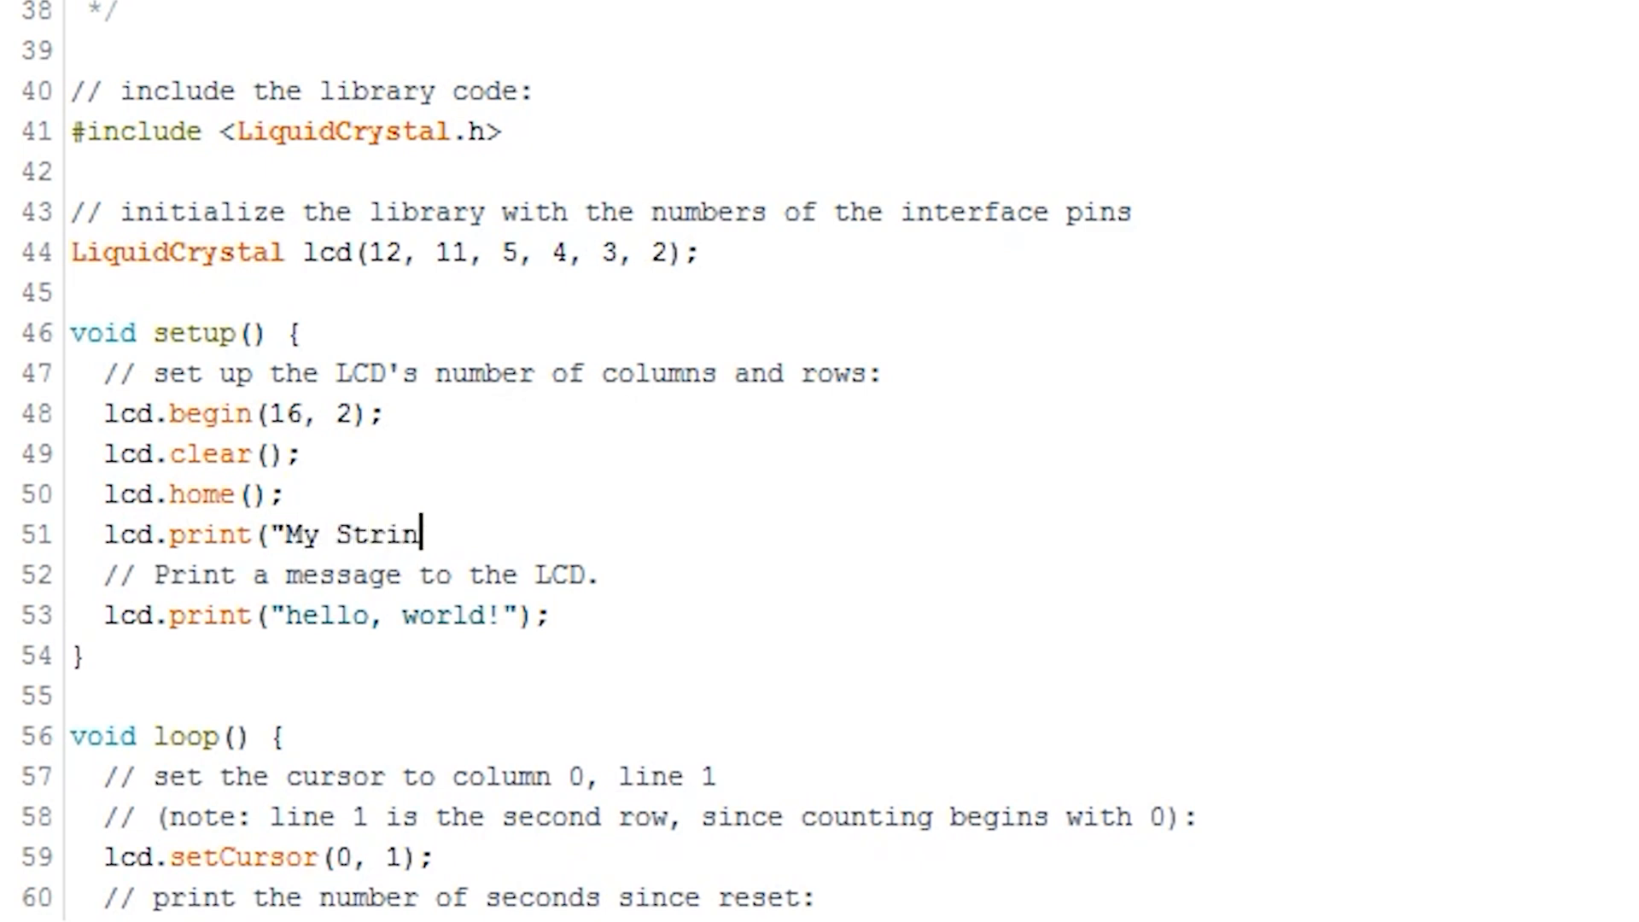
pyautogui.write('g");')
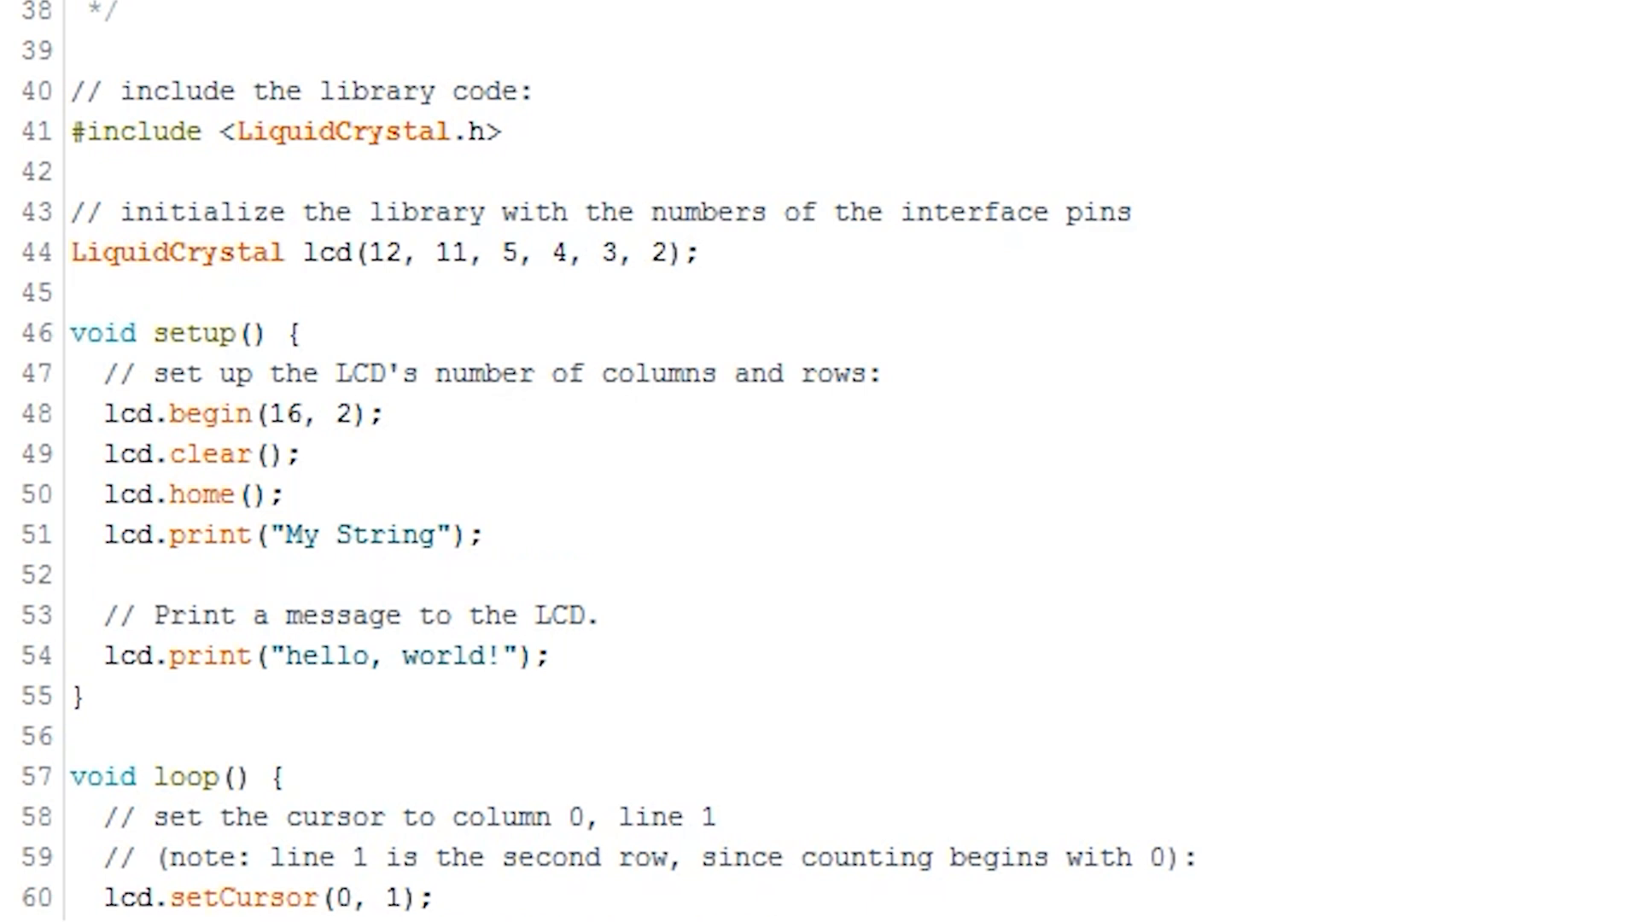
# Step: Add lcd.write('i'); on the following line
pyautogui.write('lcd.write')
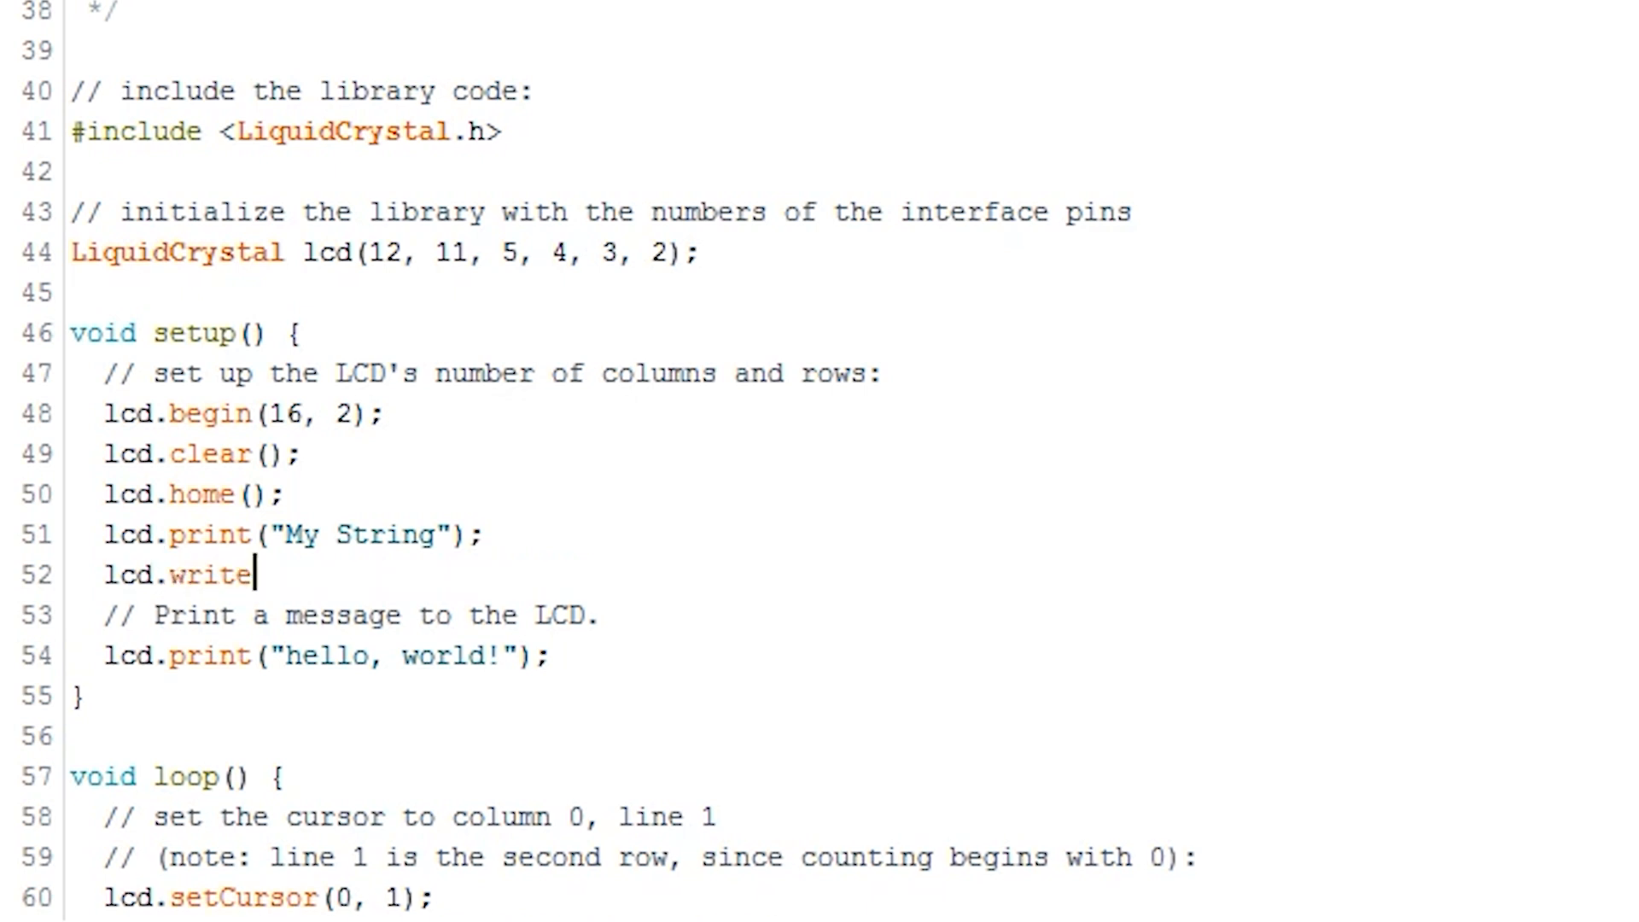
pyautogui.write("('i')")
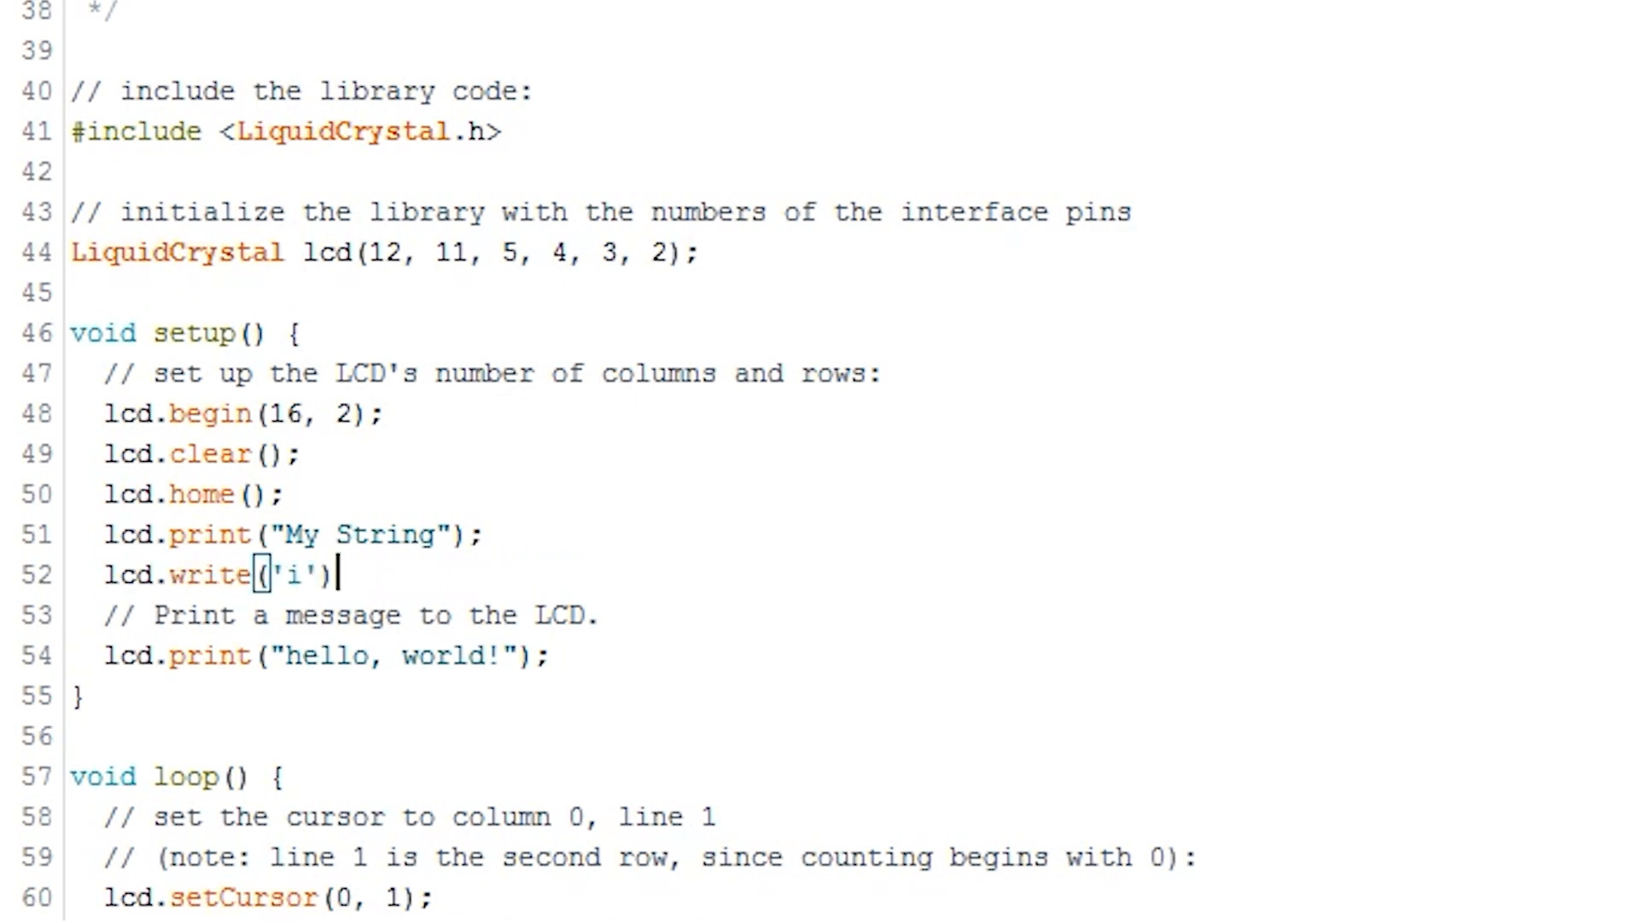
pyautogui.write(';')
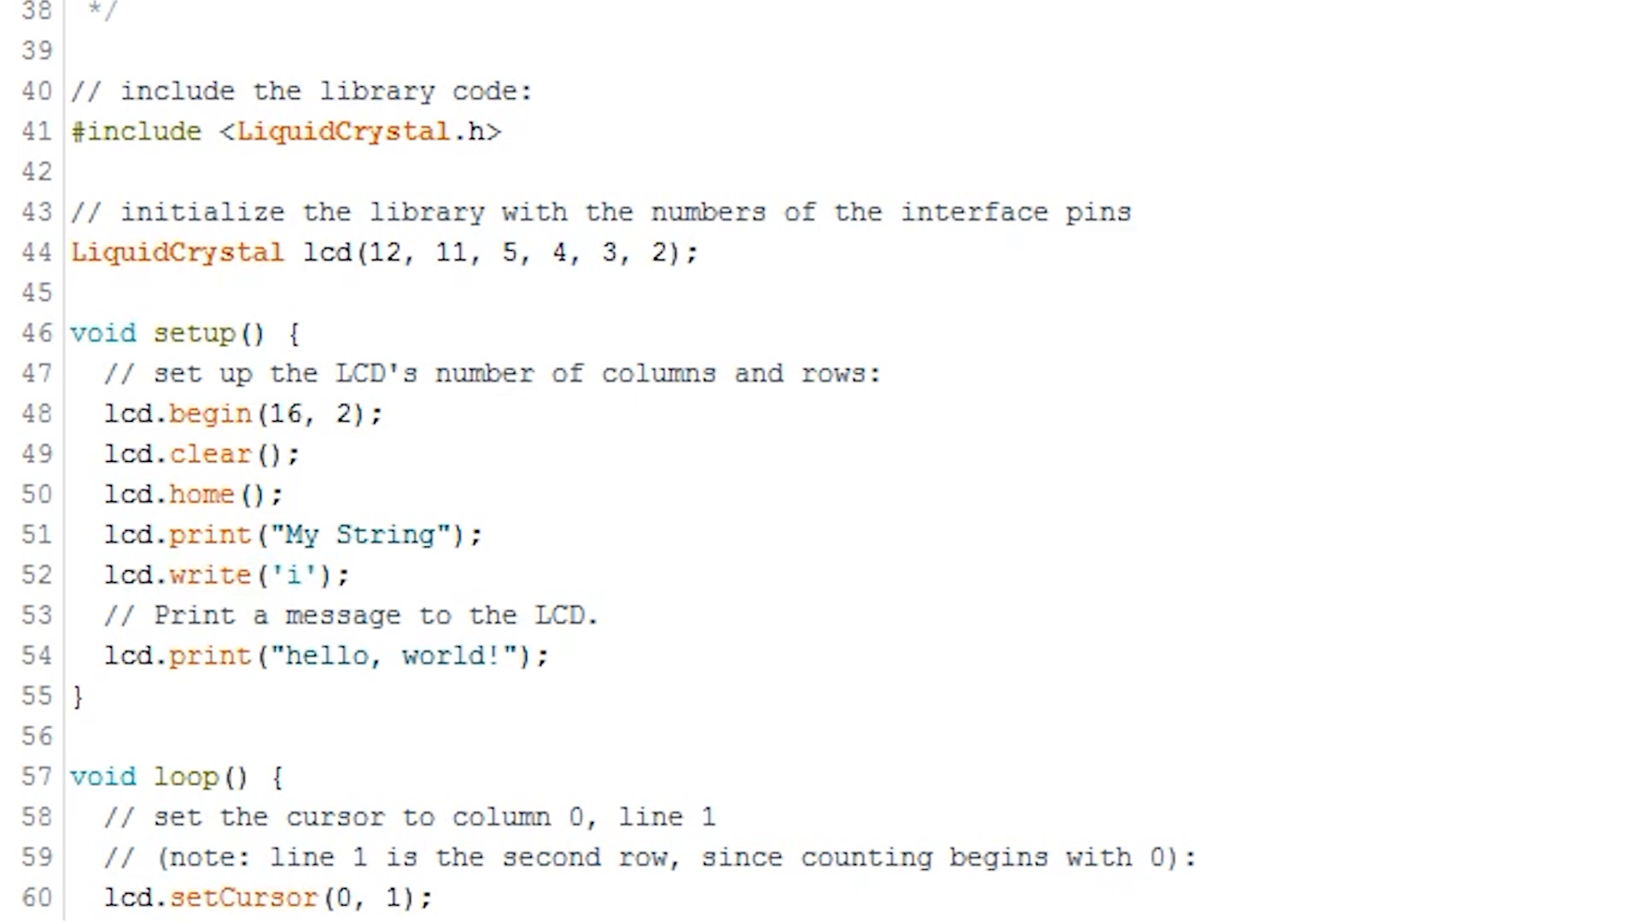
pyautogui.scroll(-3)
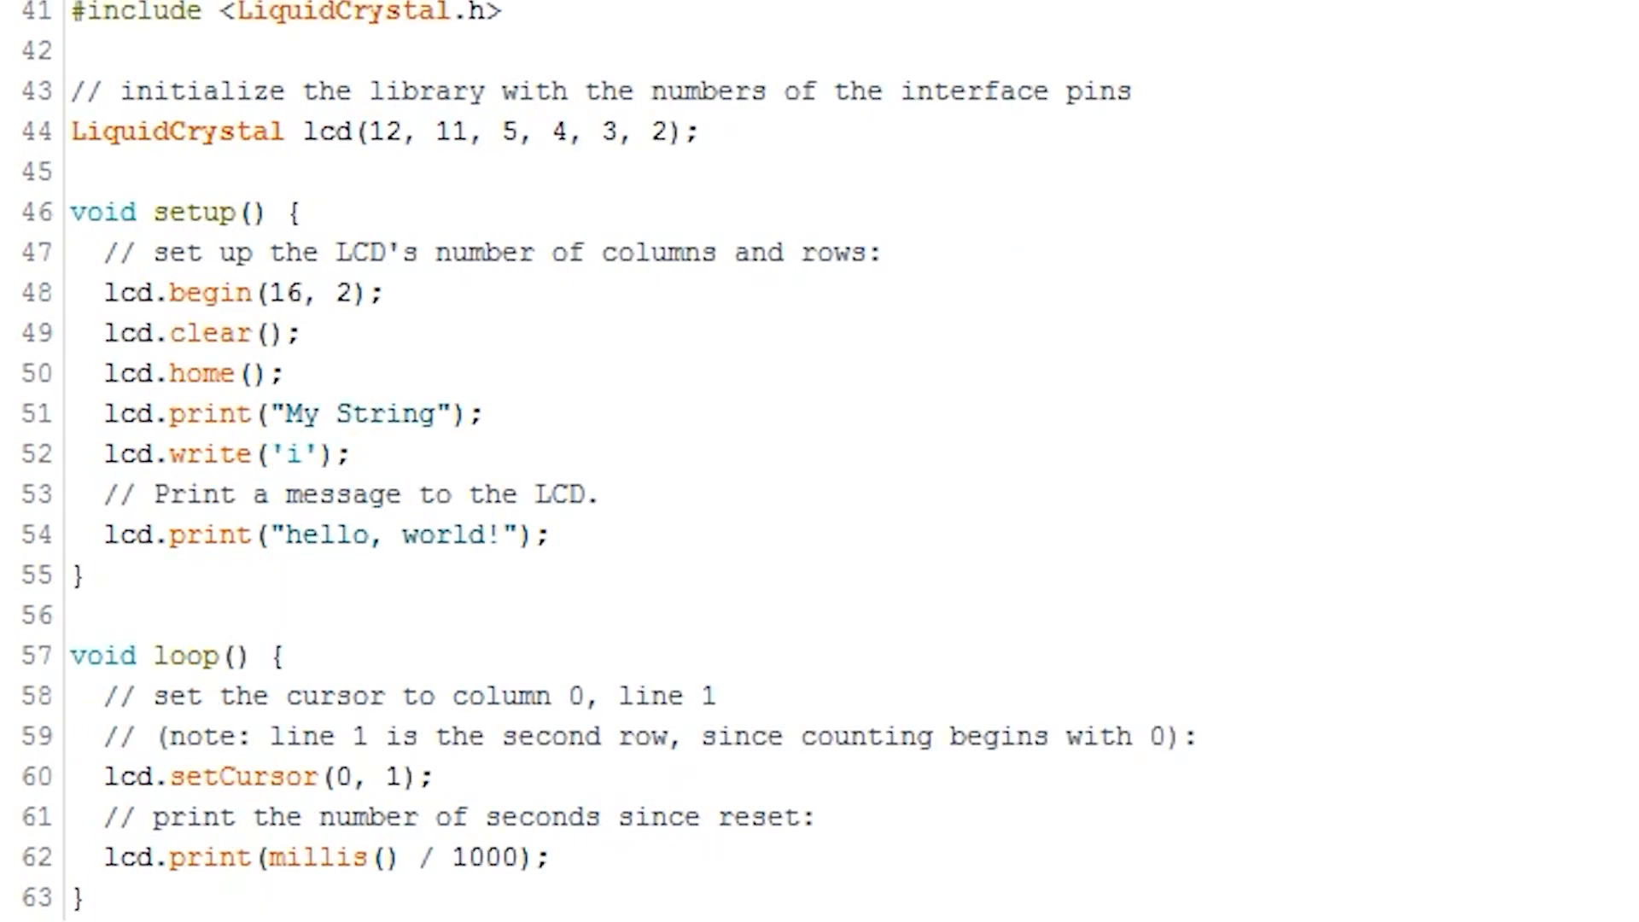